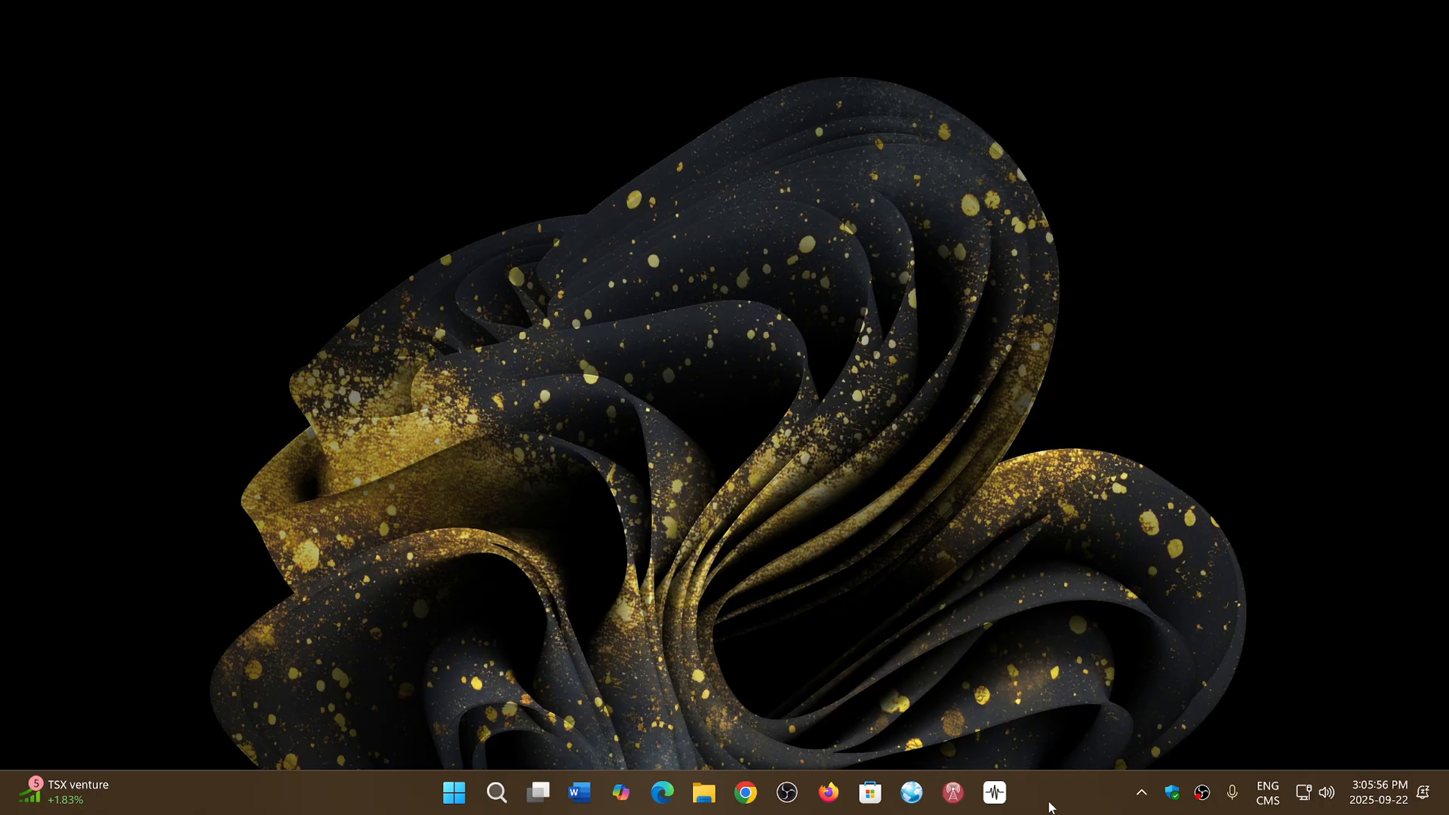
mouse_move(998, 347)
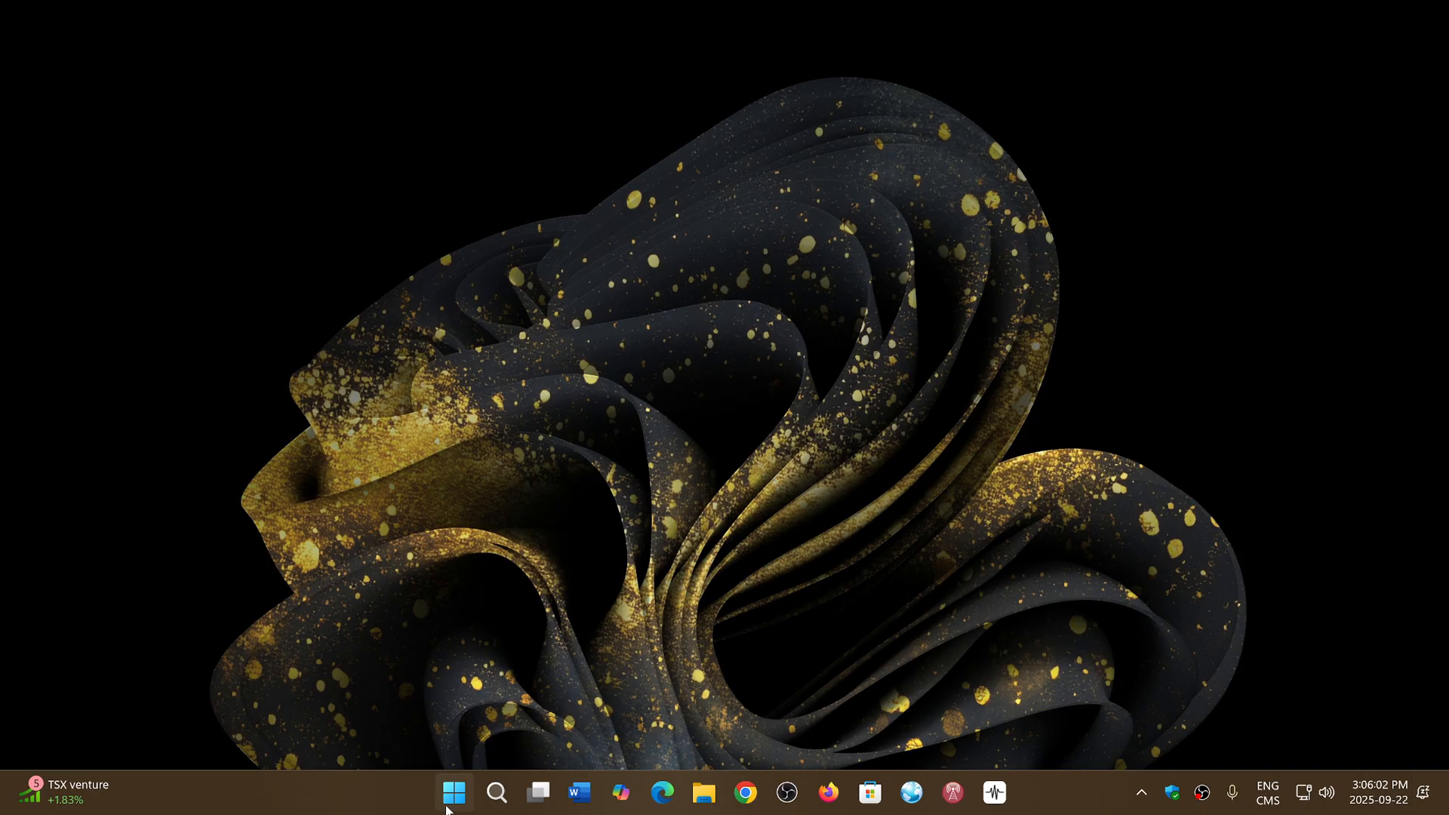
Open the Start button's power-user menu to reach Run for winver.
right_click(453, 792)
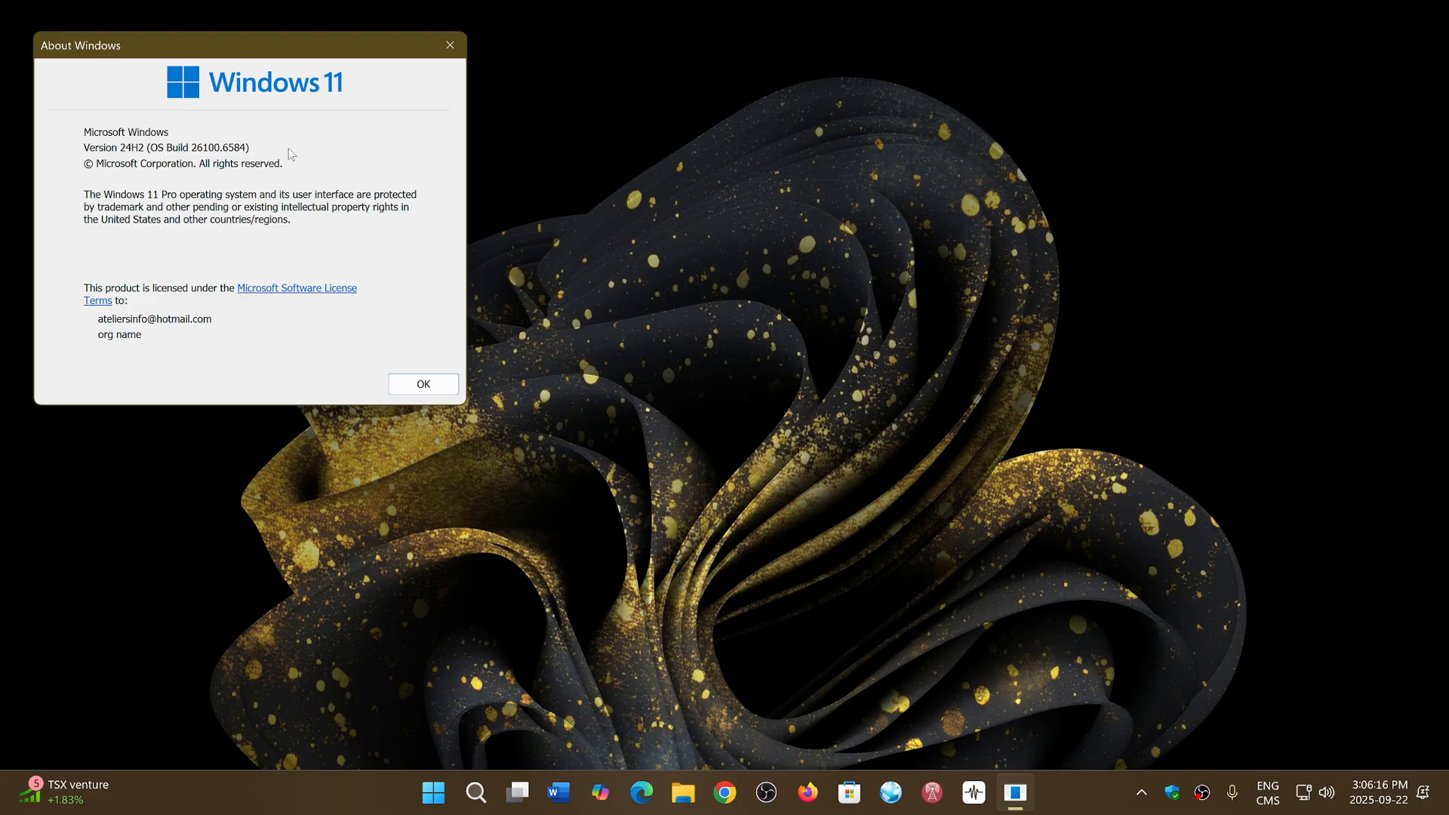
mouse_move(370, 233)
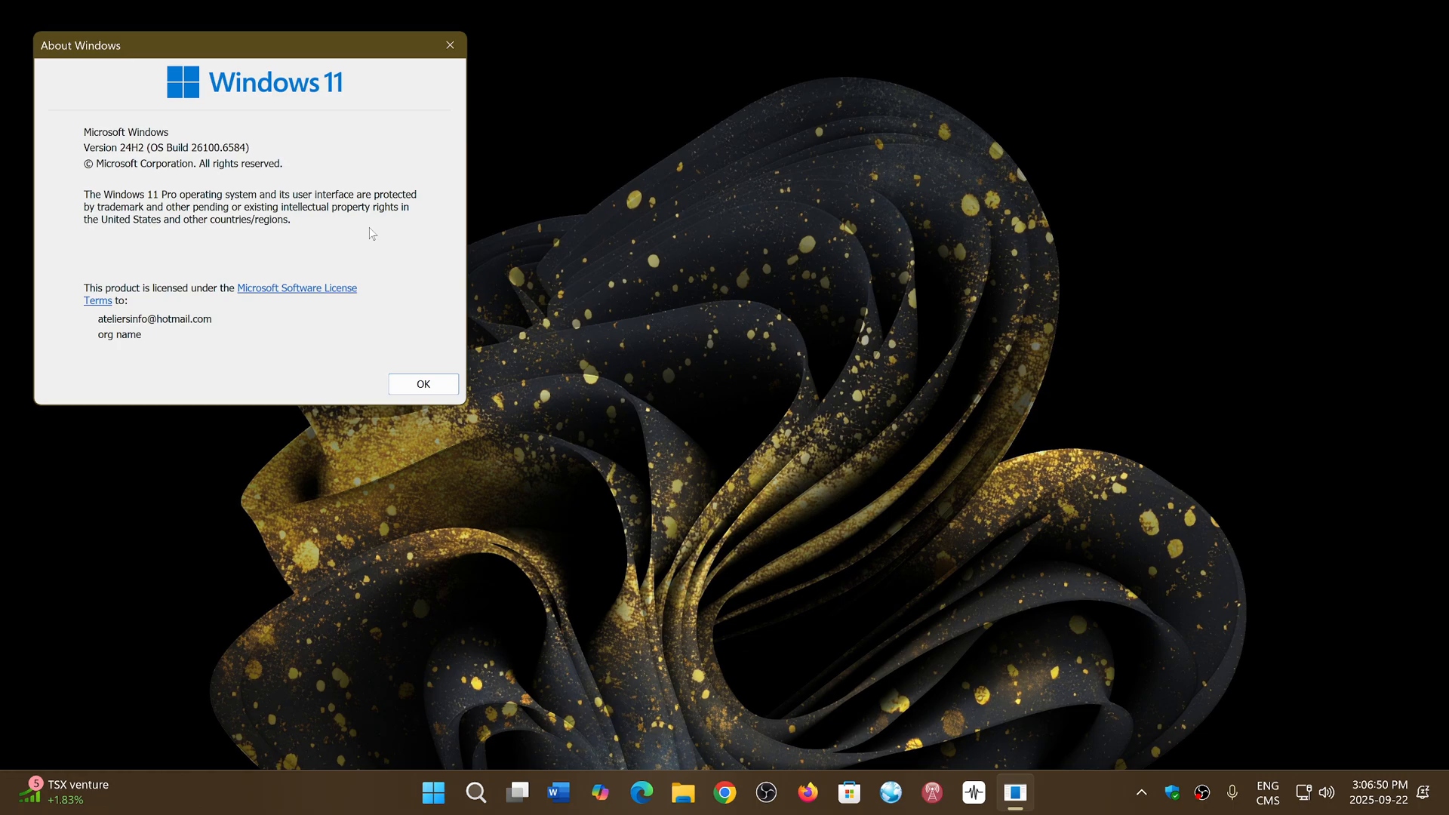
mouse_move(318, 131)
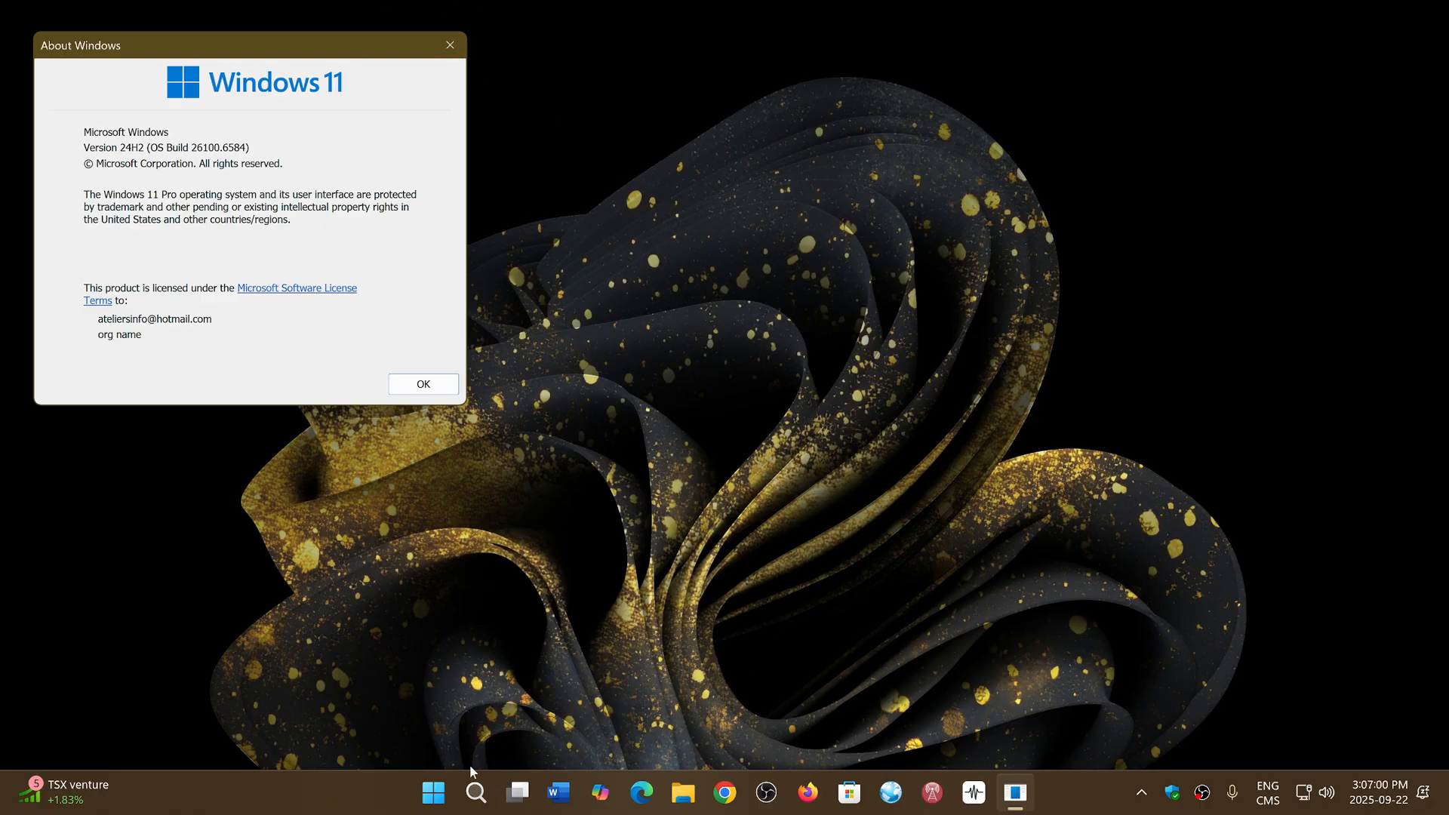
Launch Settings from the Start menu and go to the Windows Update page.
click(433, 792)
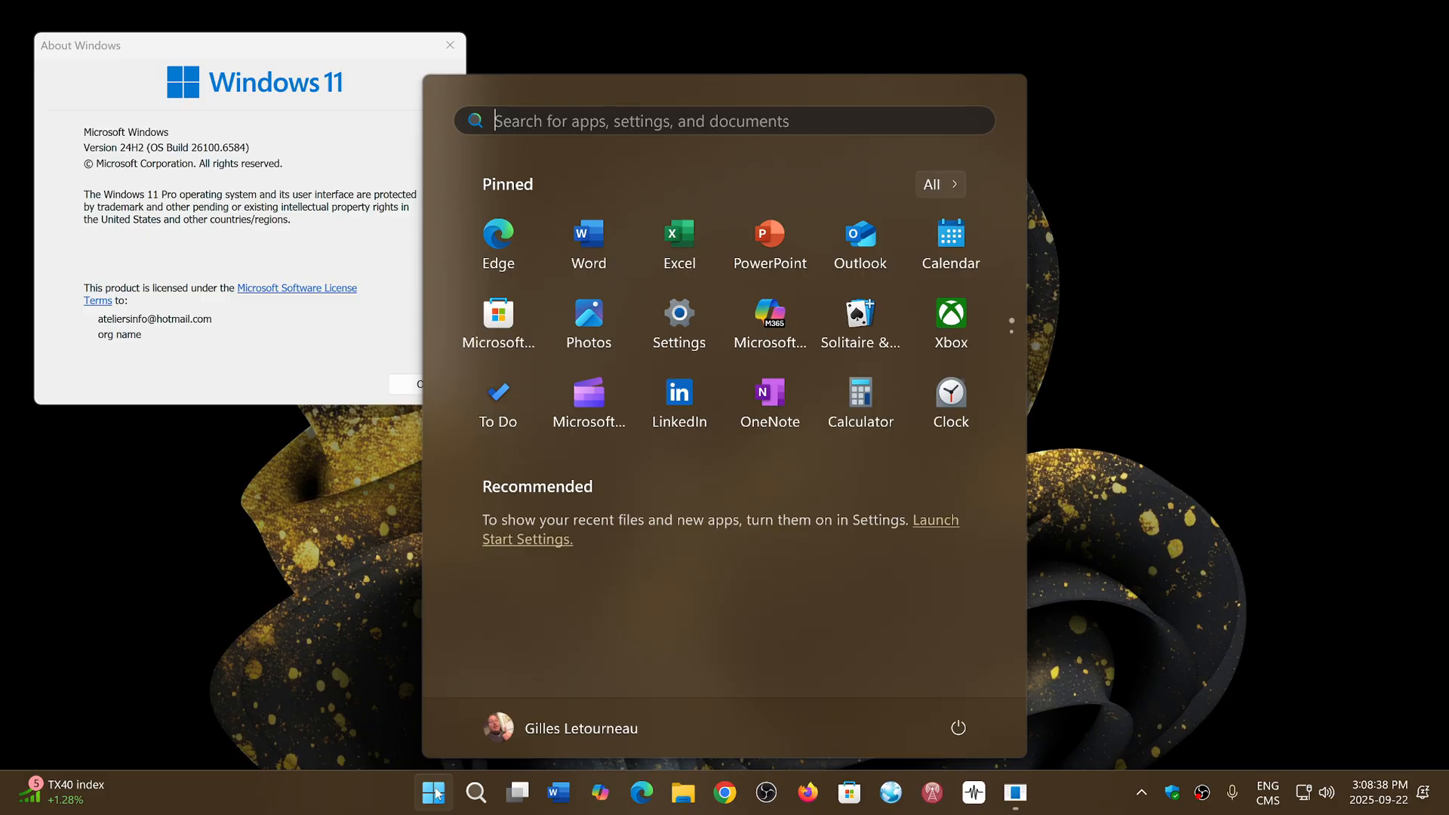
mouse_move(678, 319)
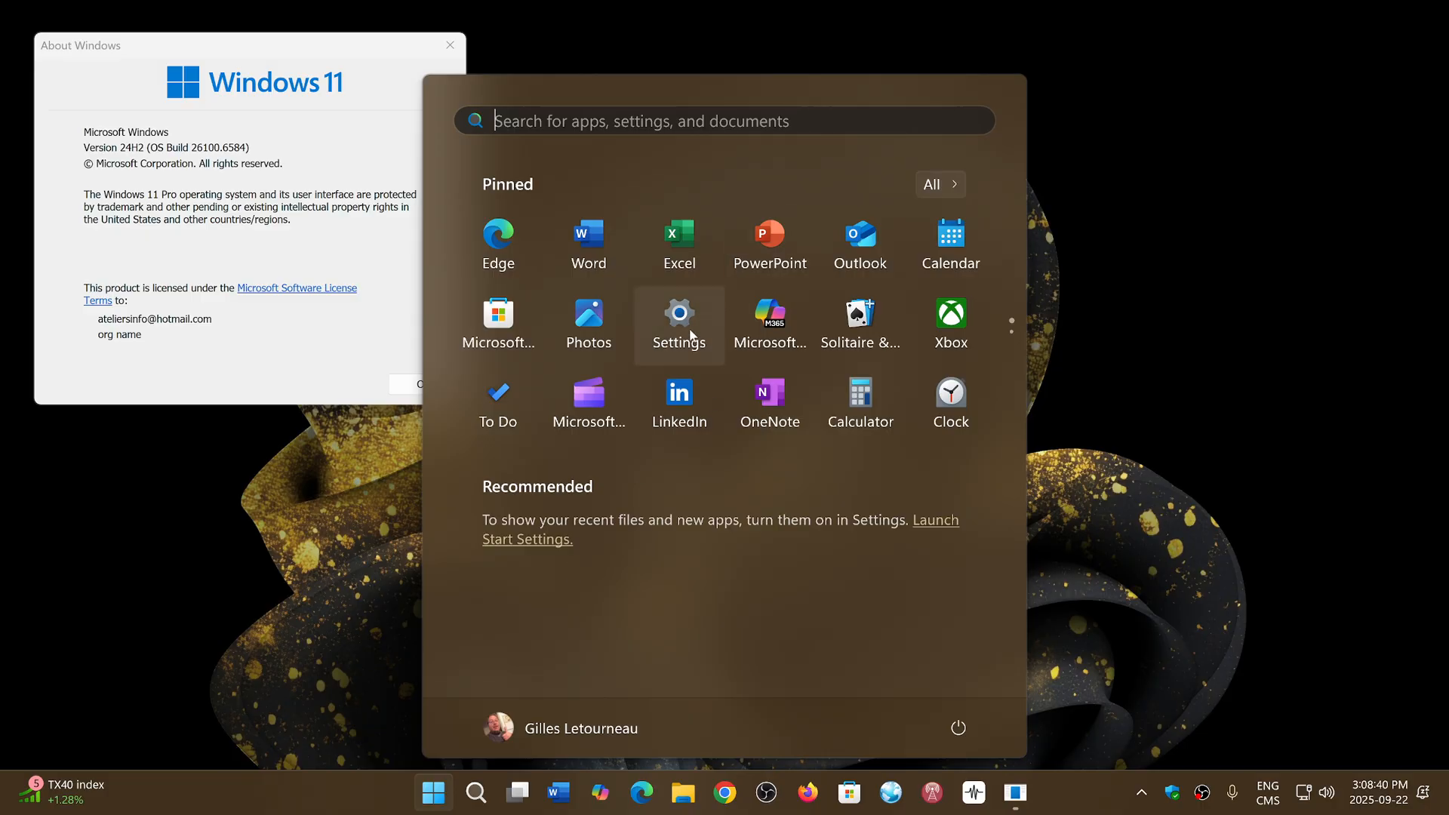
click(678, 318)
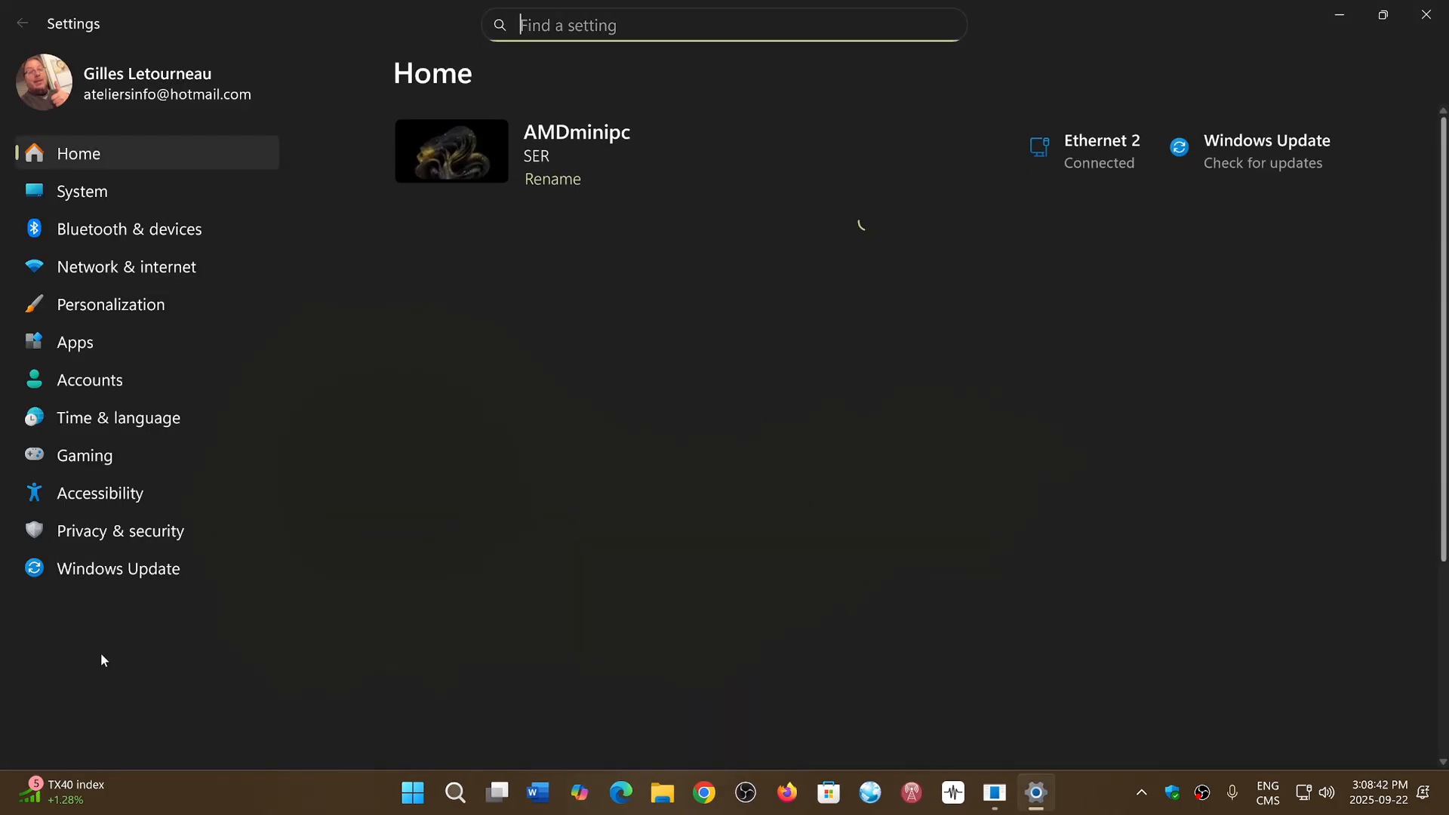
click(118, 568)
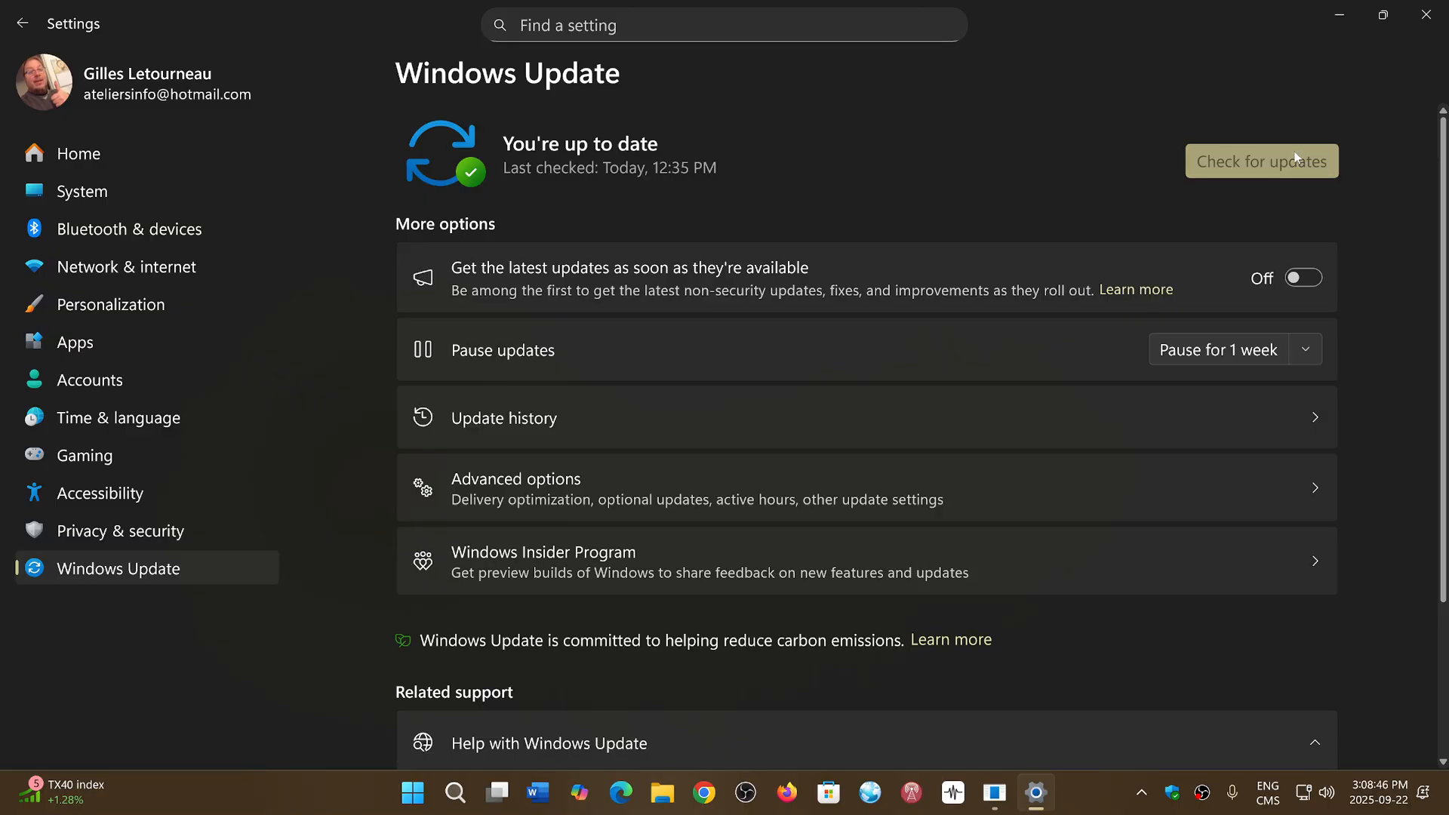
Check for updates until the Defender intelligence update KB2267602 shows as completed.
click(1261, 160)
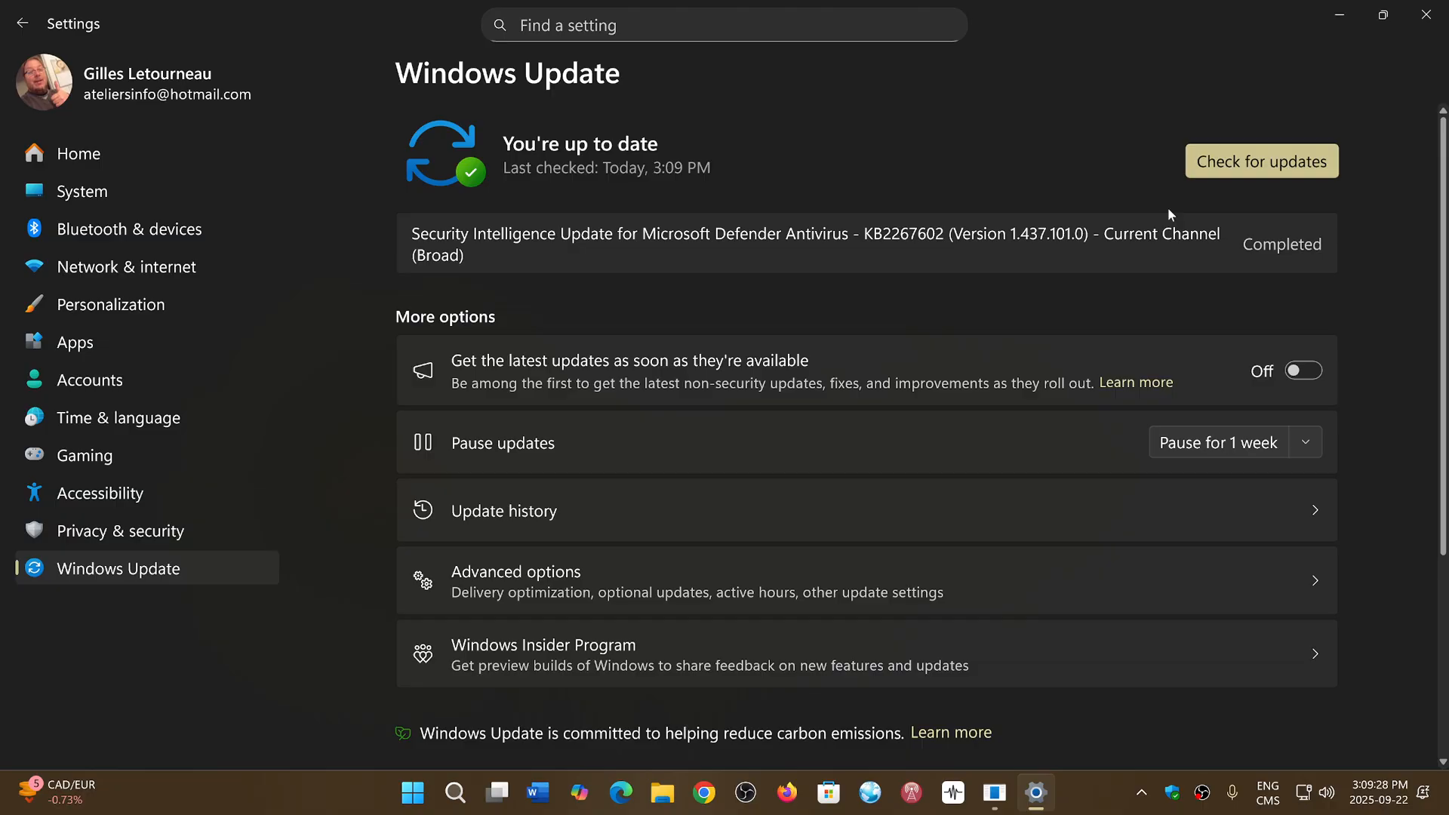
mouse_move(634, 277)
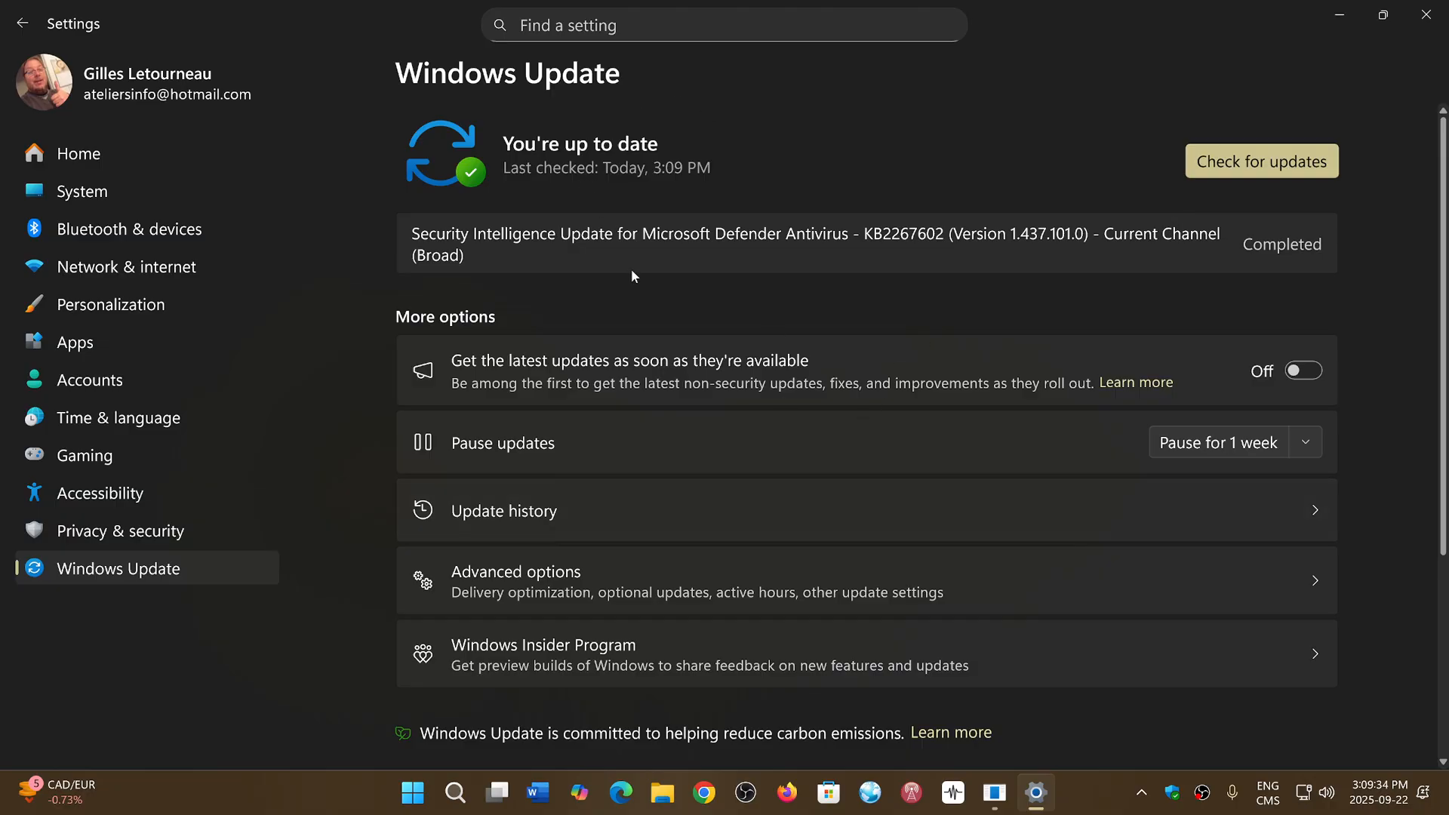
mouse_move(865, 345)
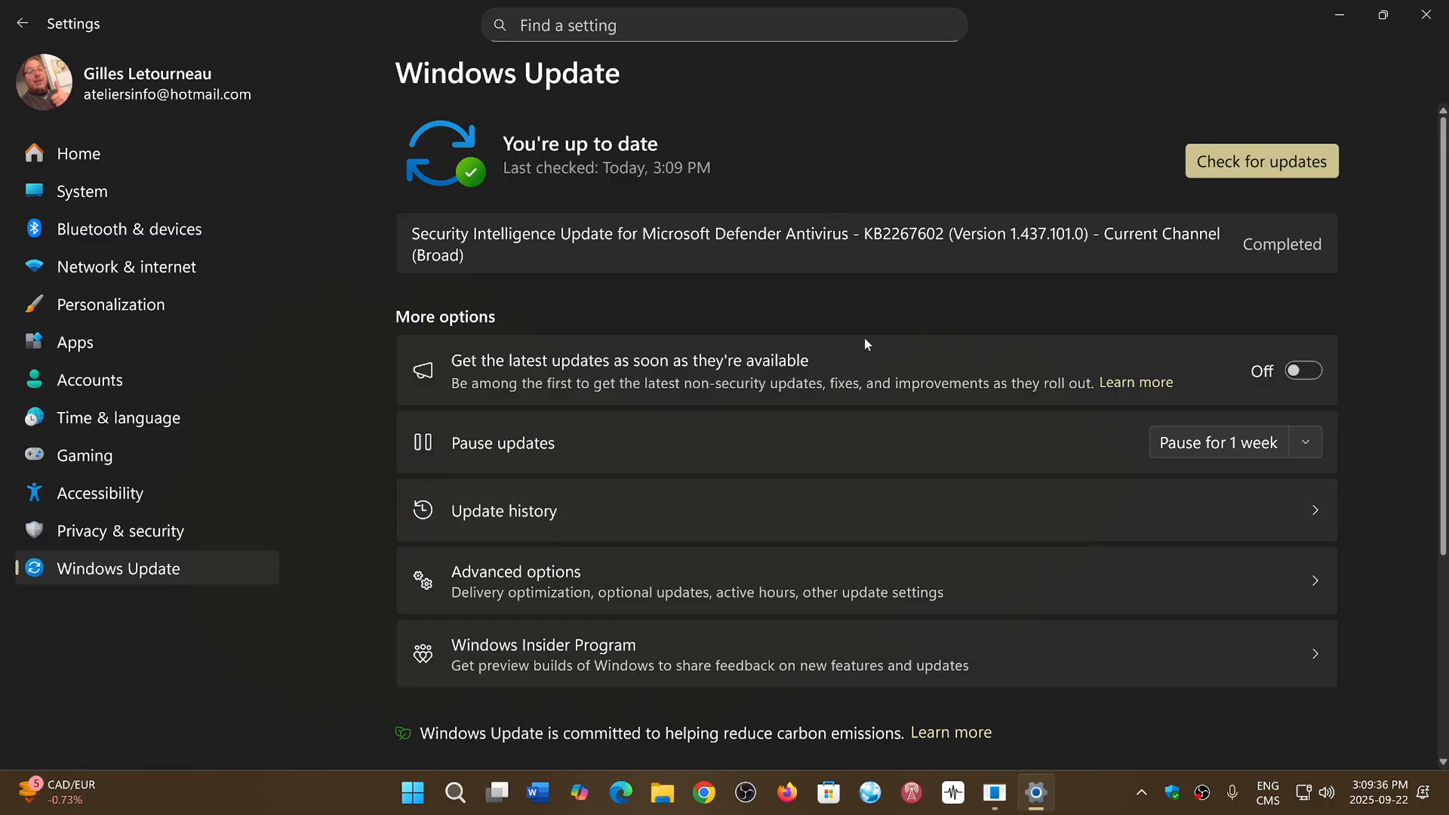
mouse_move(1177, 363)
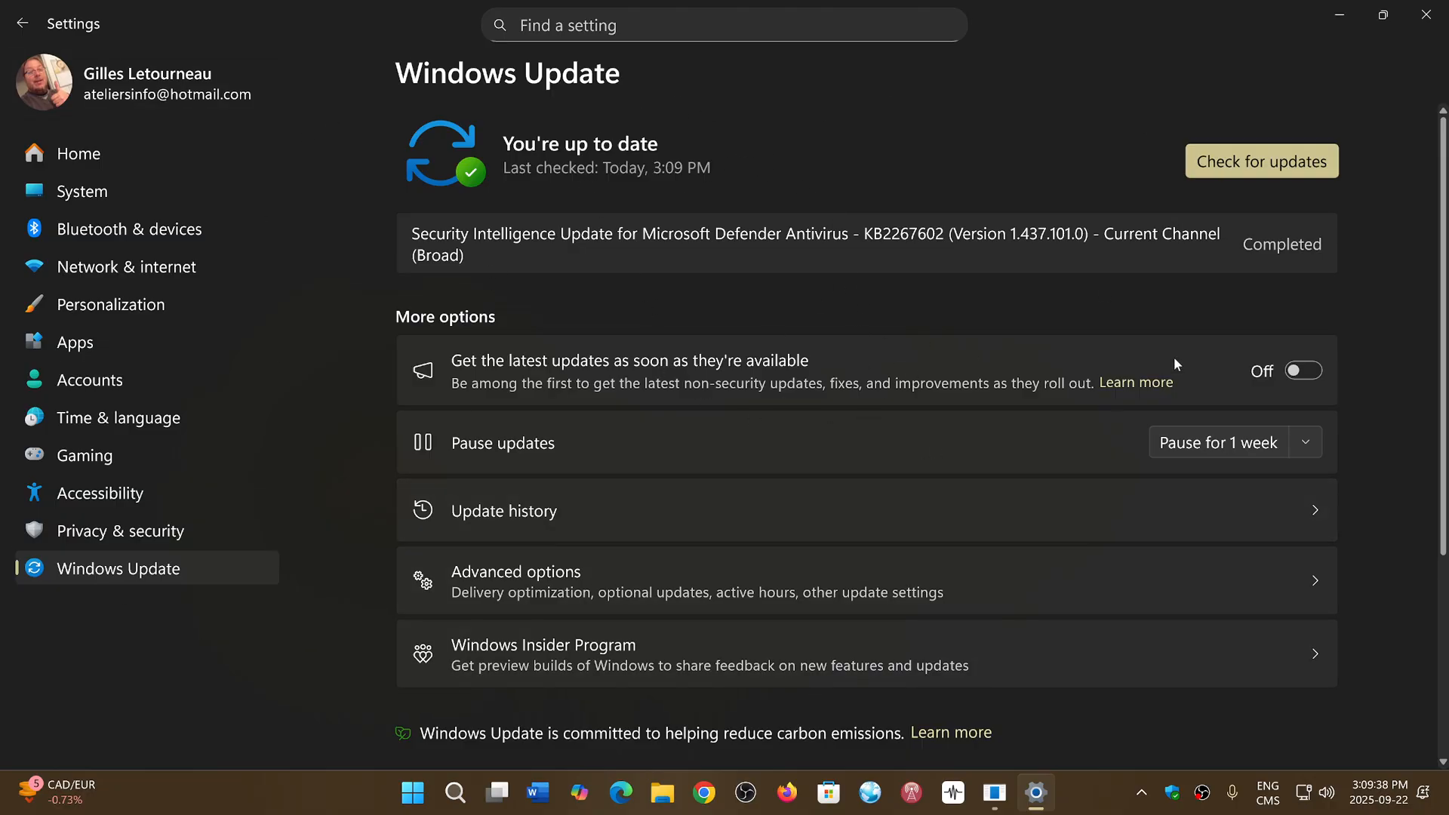
mouse_move(1272, 742)
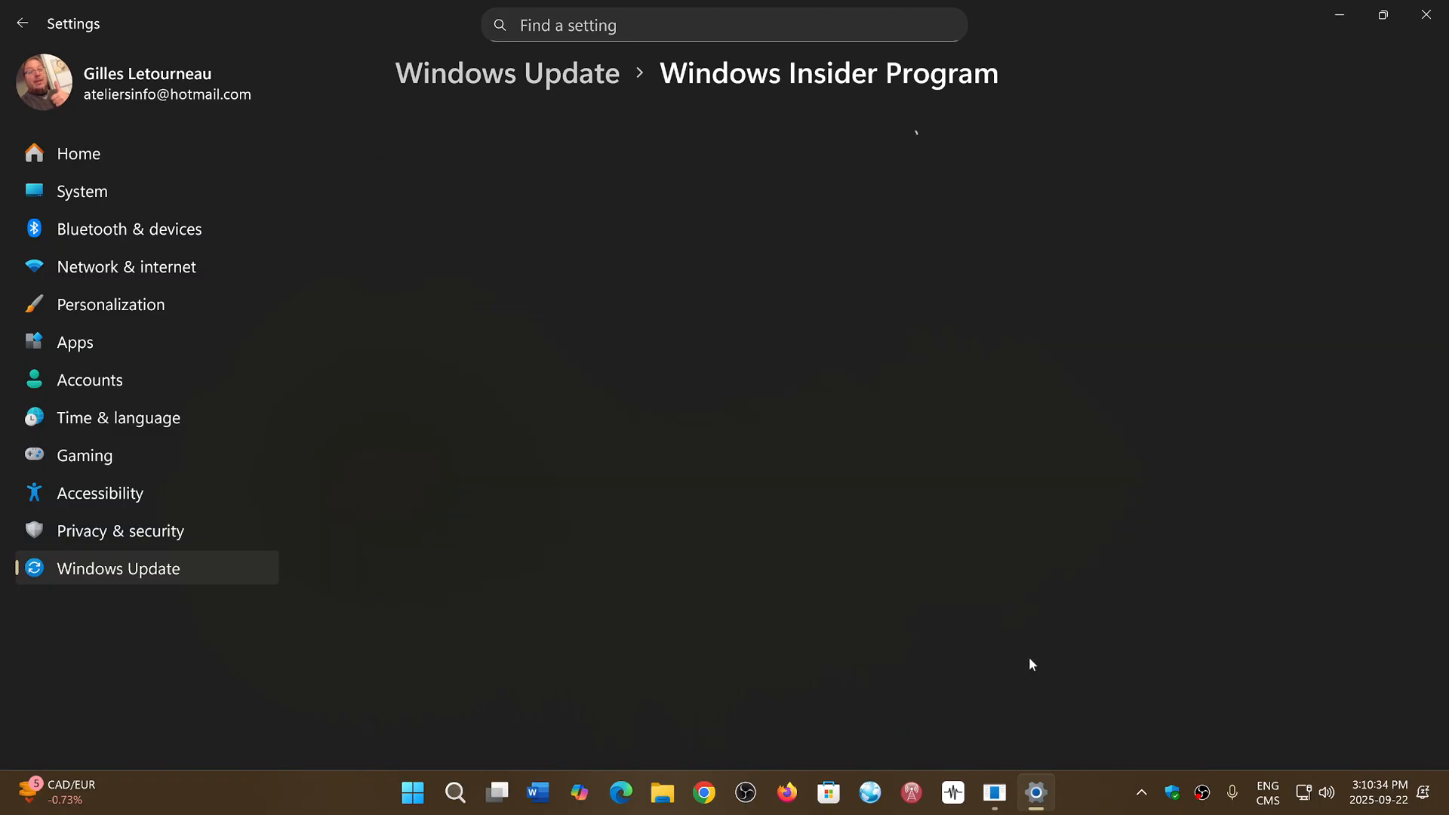
mouse_move(1046, 172)
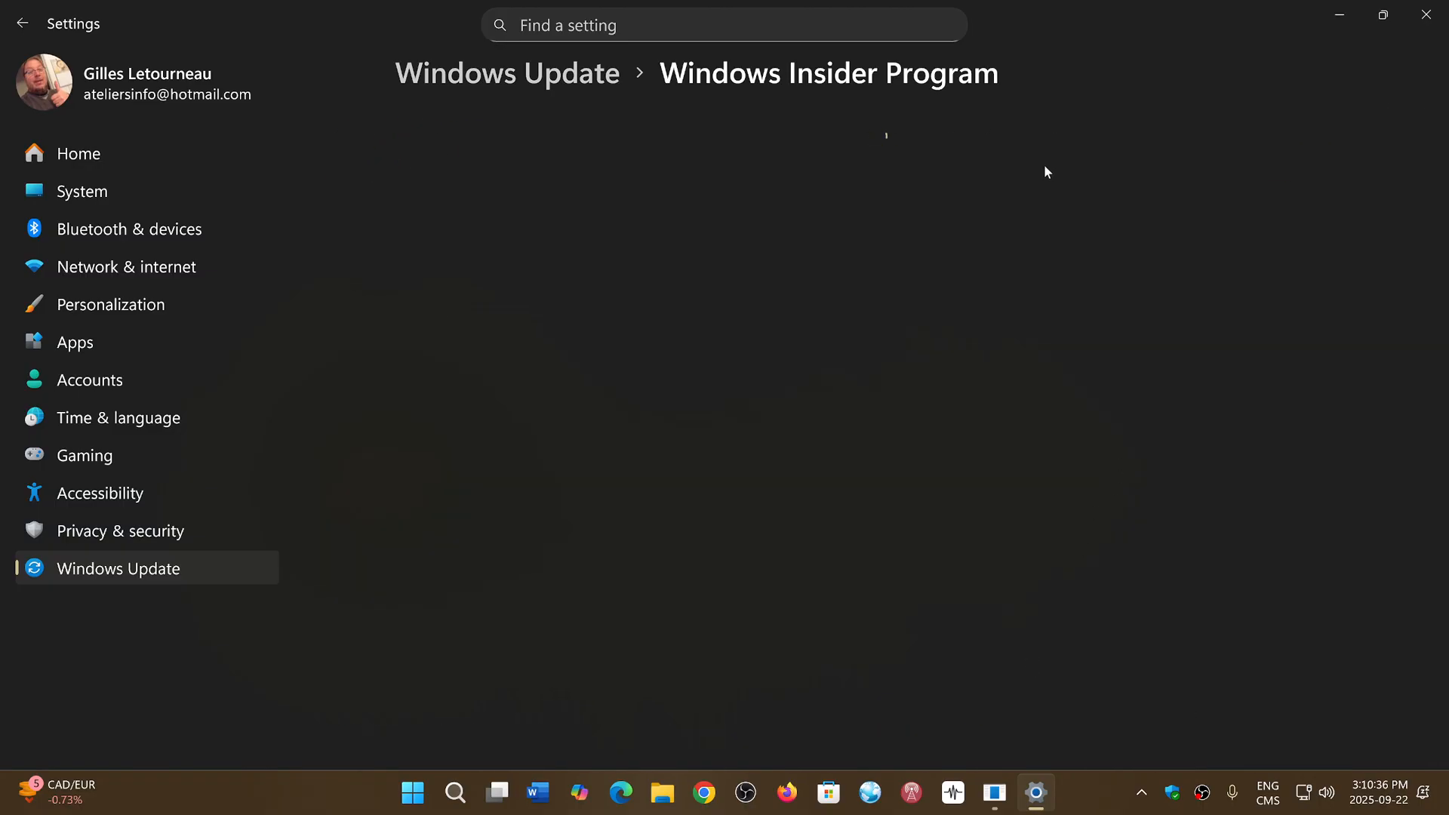
mouse_move(453, 243)
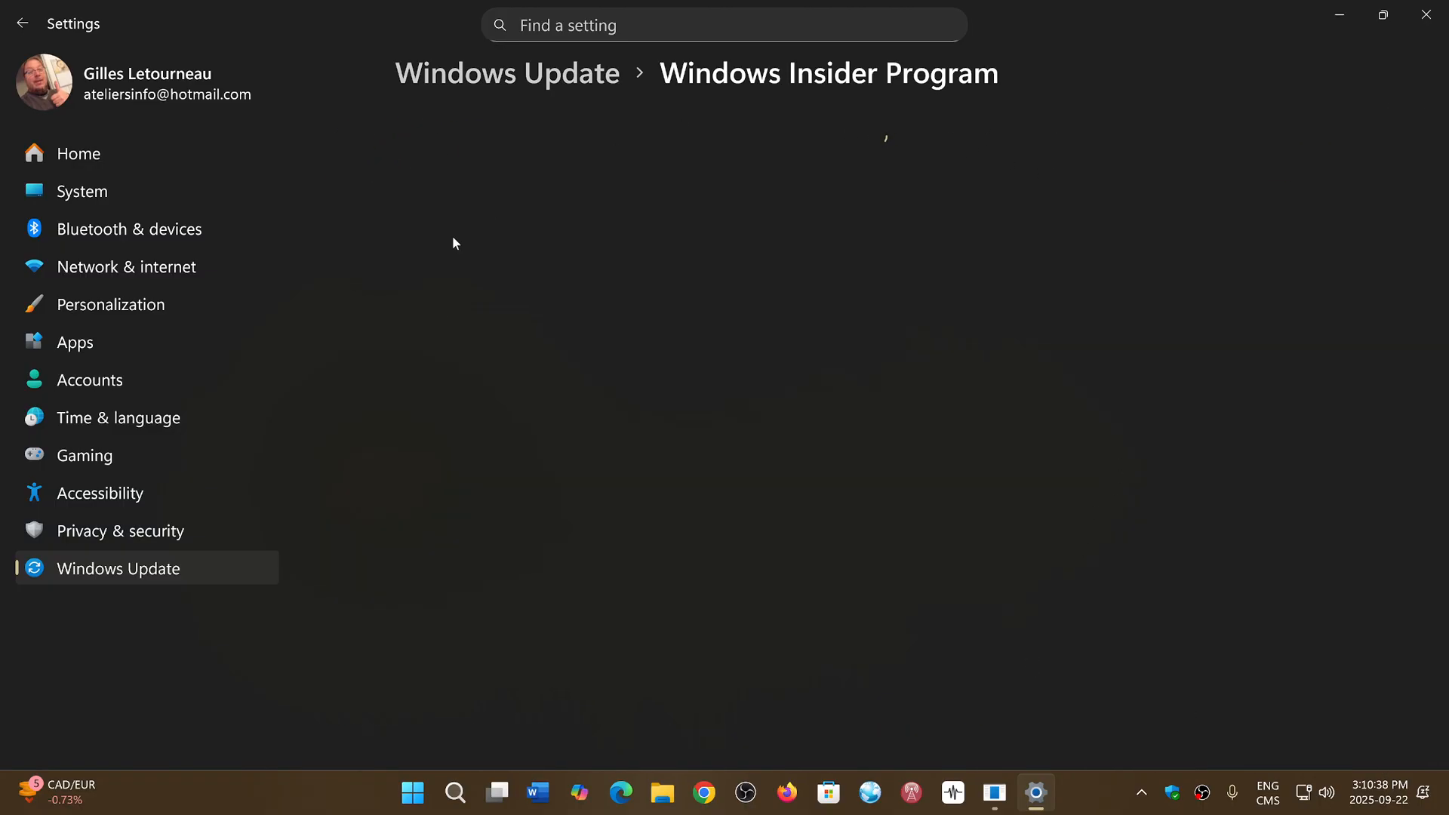
mouse_move(964, 547)
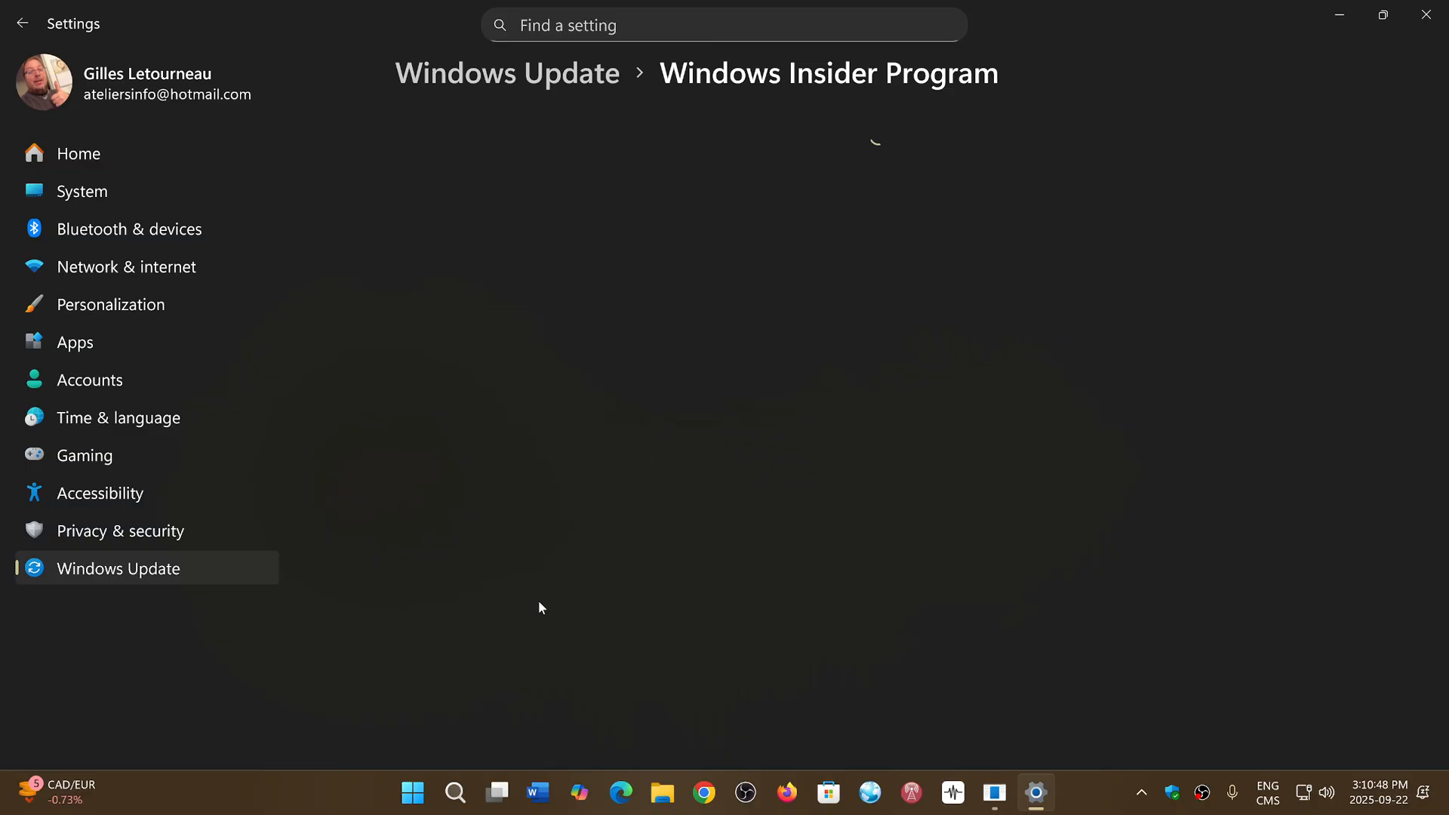
mouse_move(758, 543)
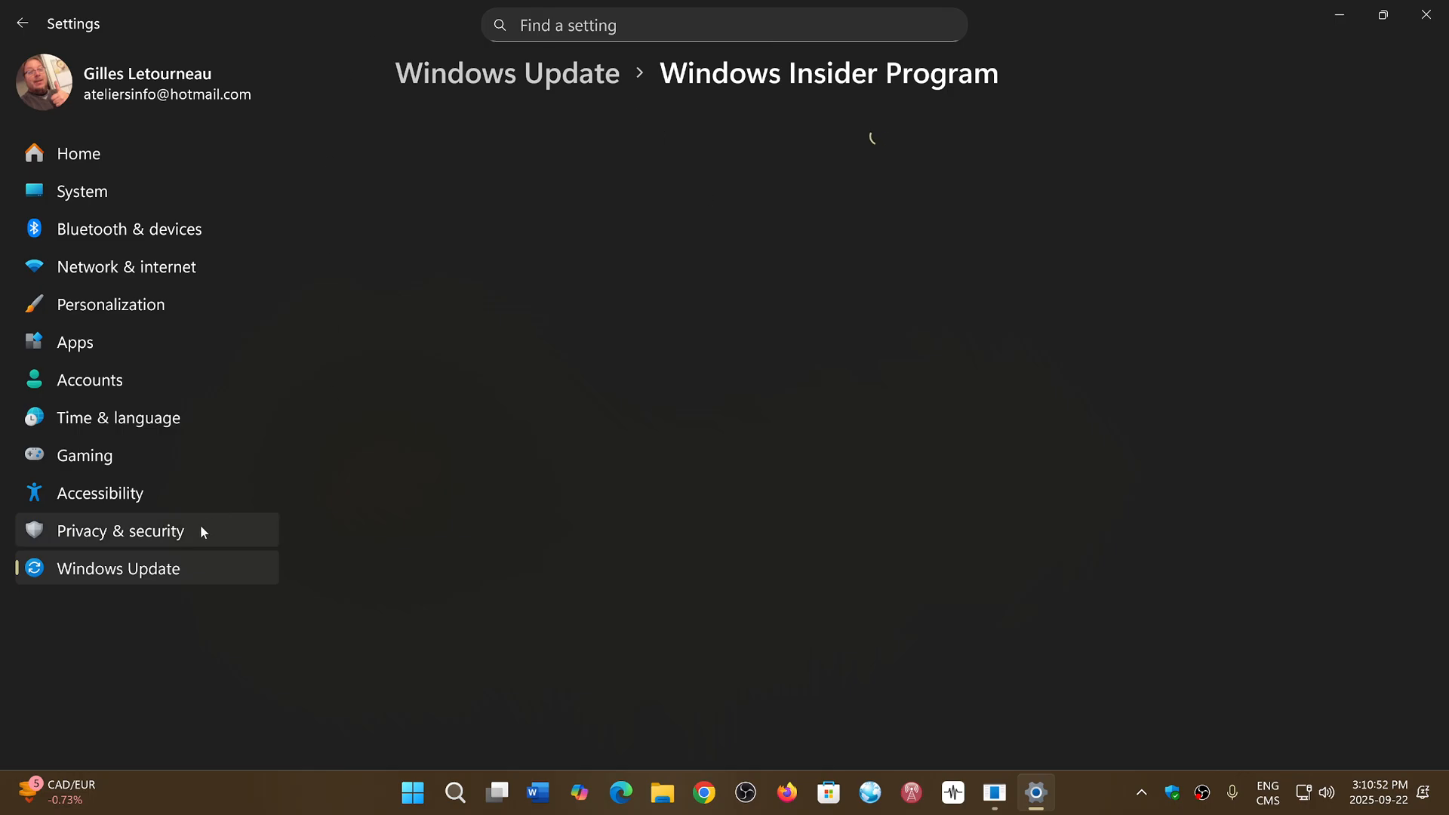
mouse_move(675, 335)
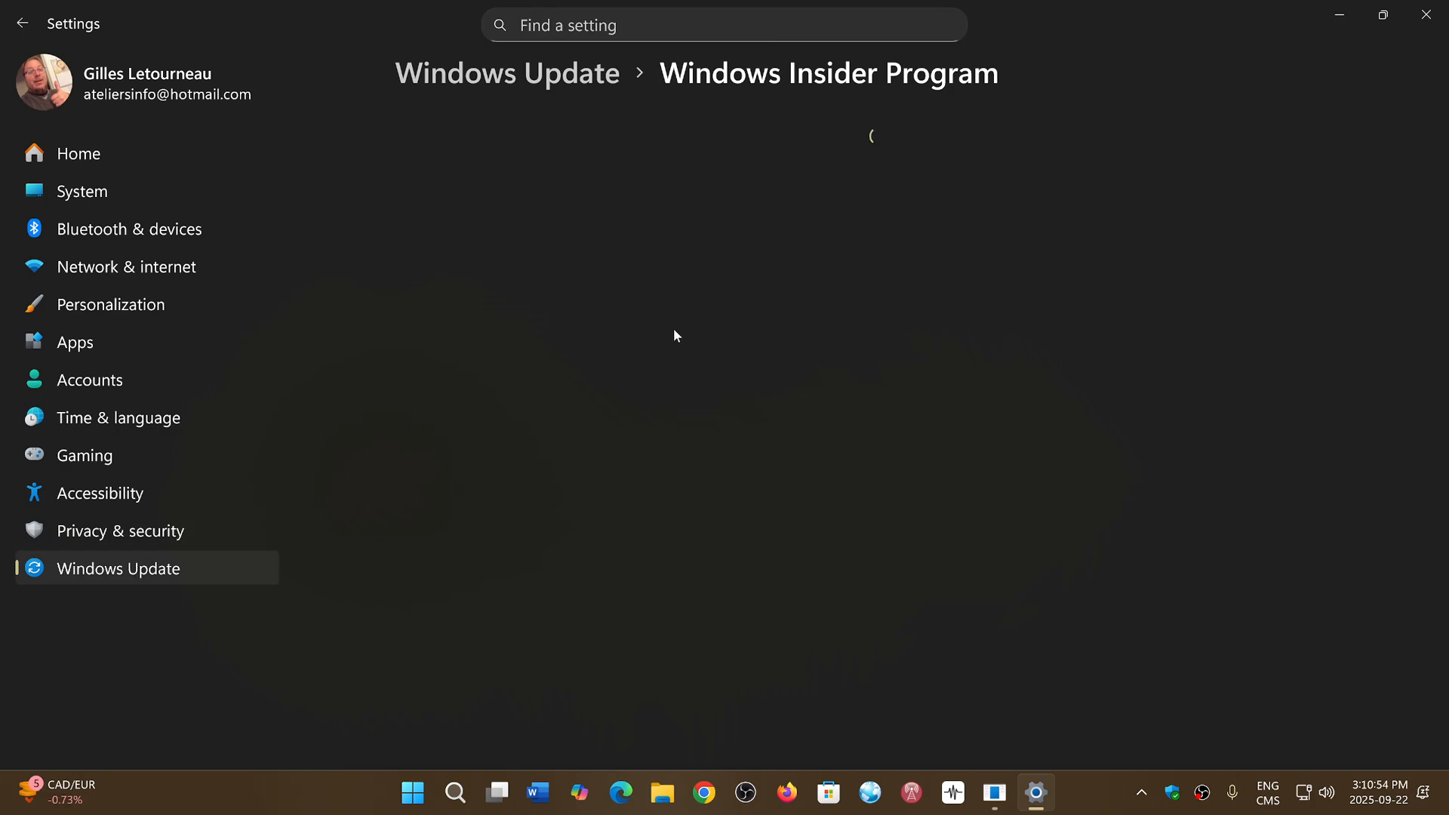
mouse_move(715, 345)
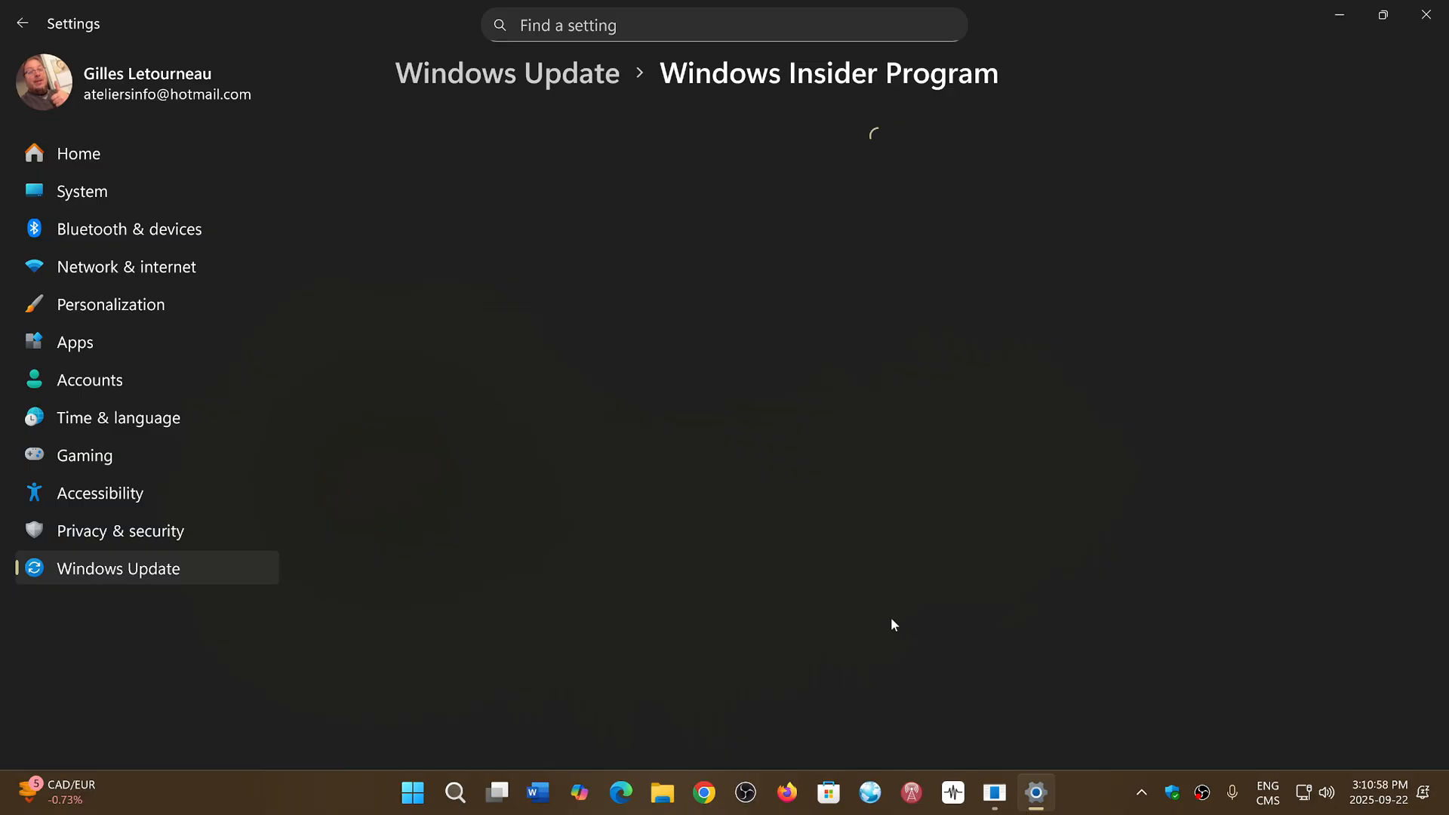
mouse_move(819, 484)
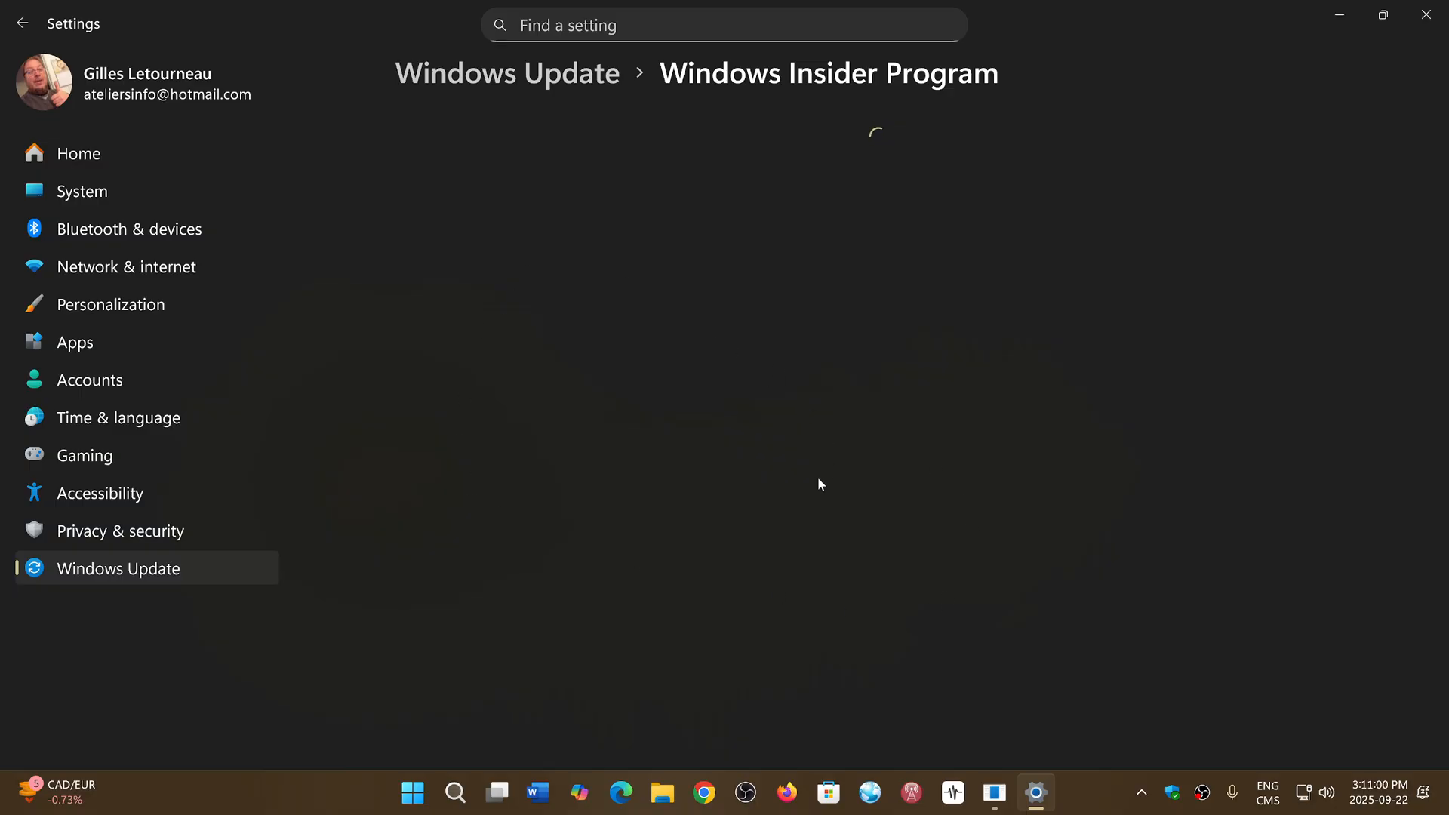
mouse_move(643, 252)
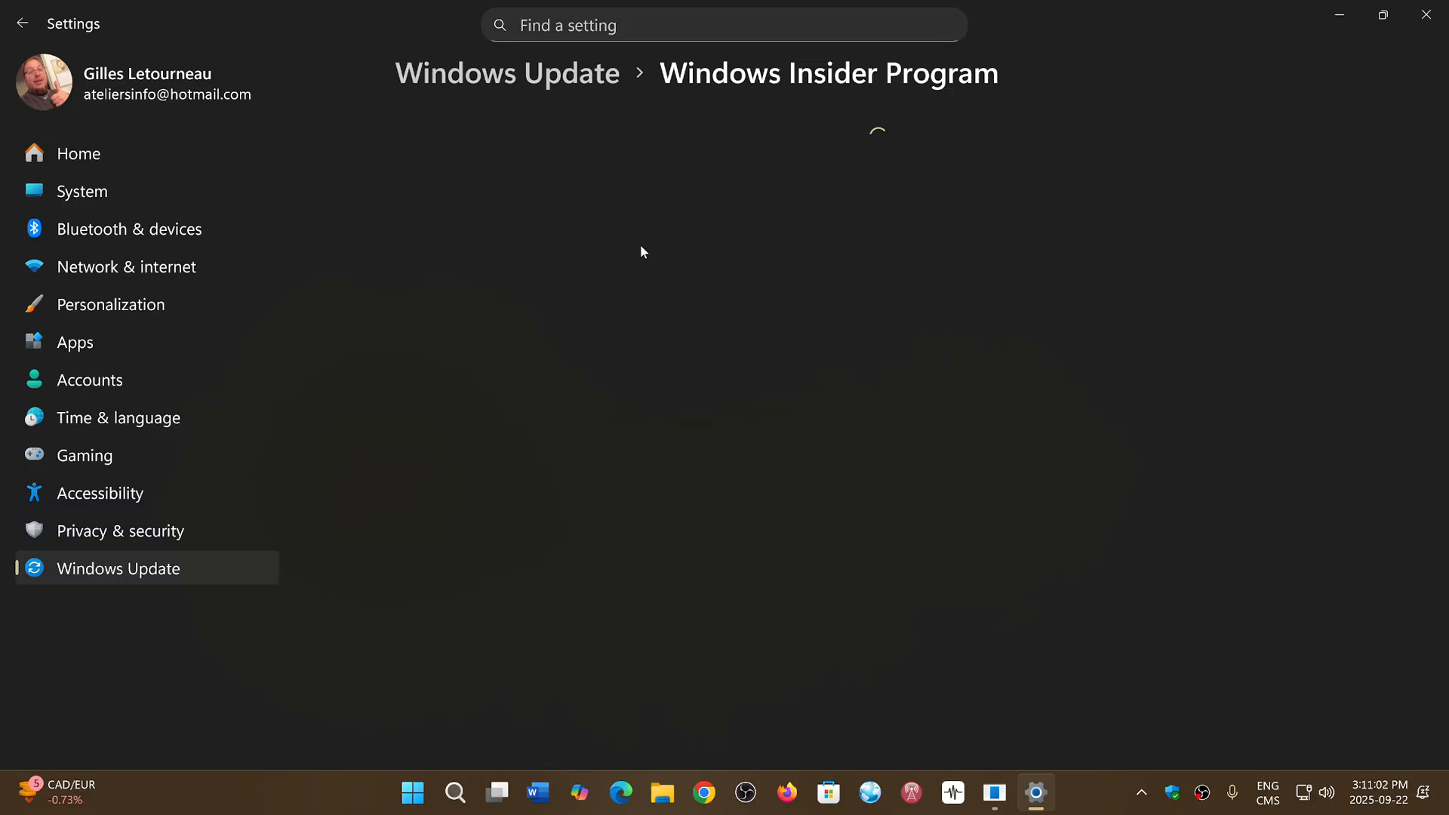
mouse_move(998, 202)
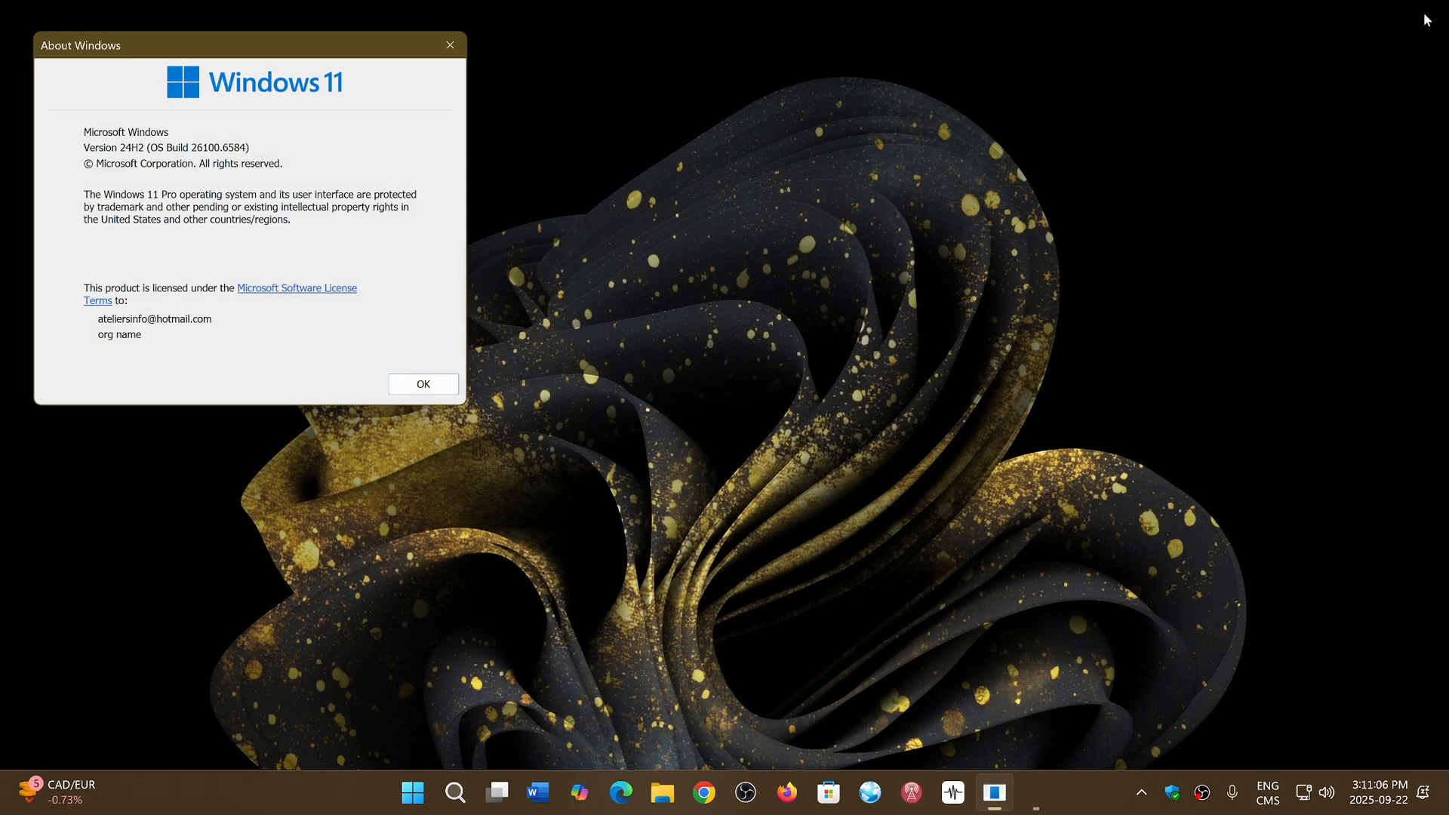
mouse_move(450, 46)
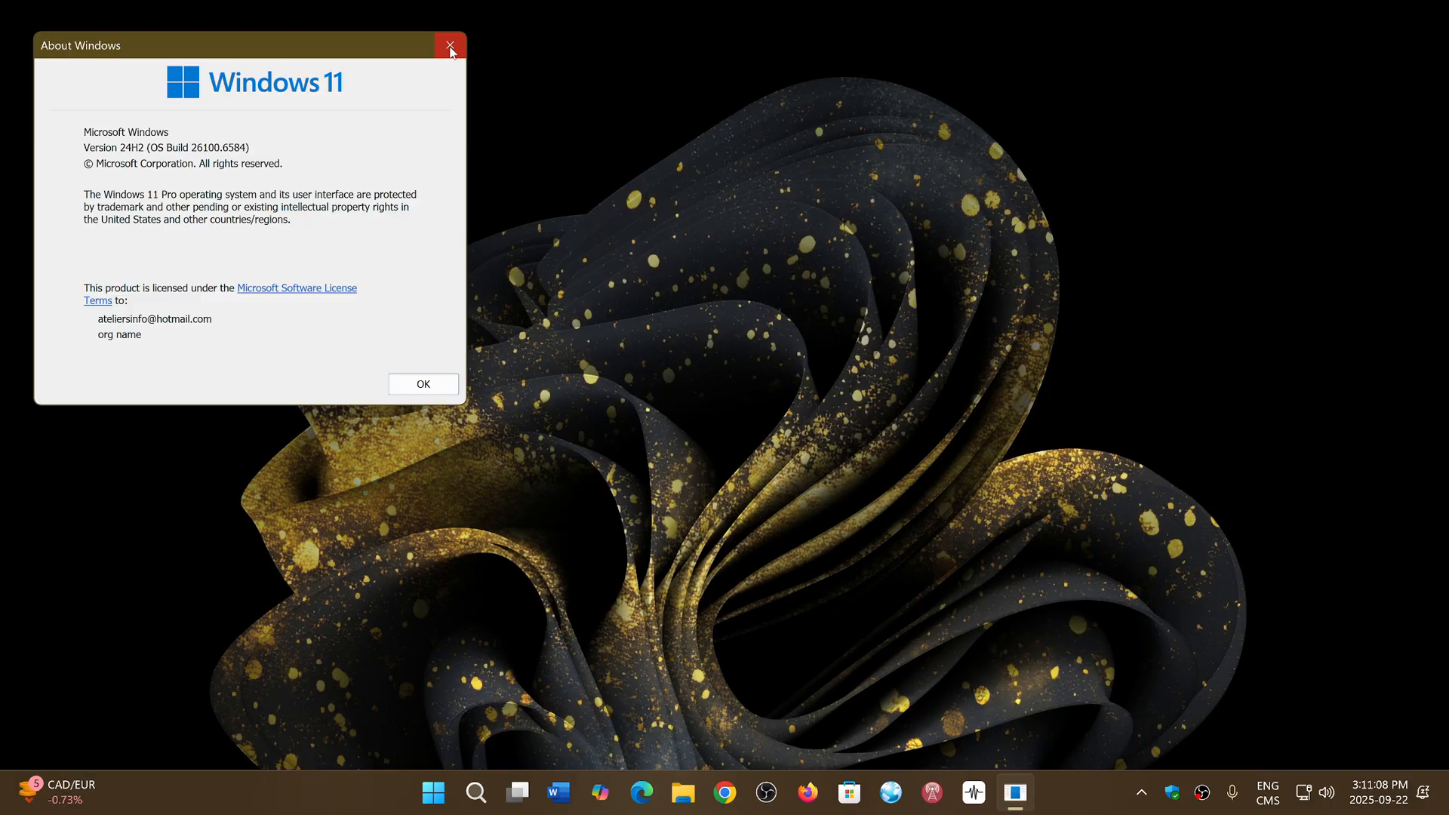
Dismiss the About Windows dialog showing version 24H2.
click(450, 45)
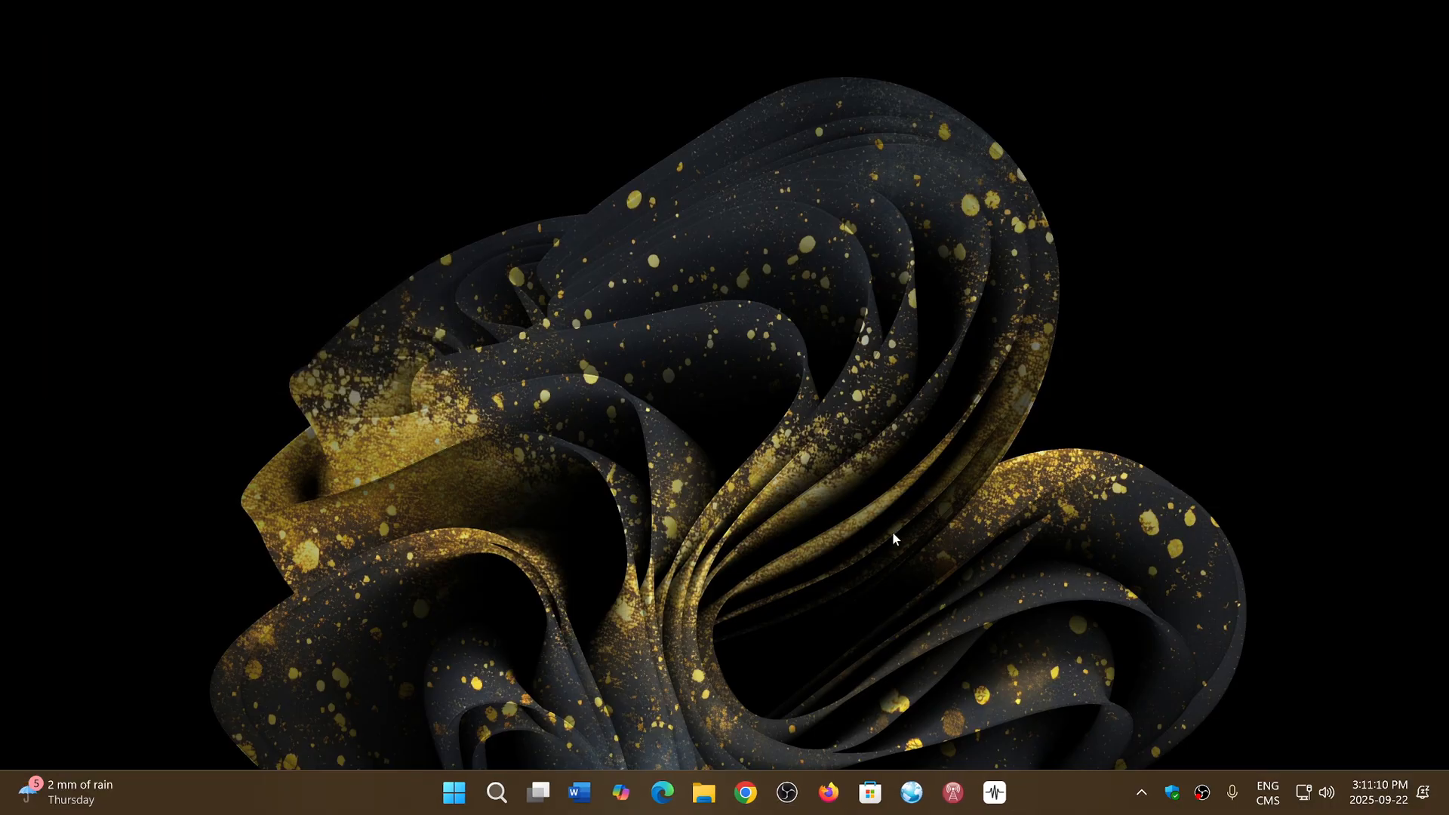
mouse_move(806, 609)
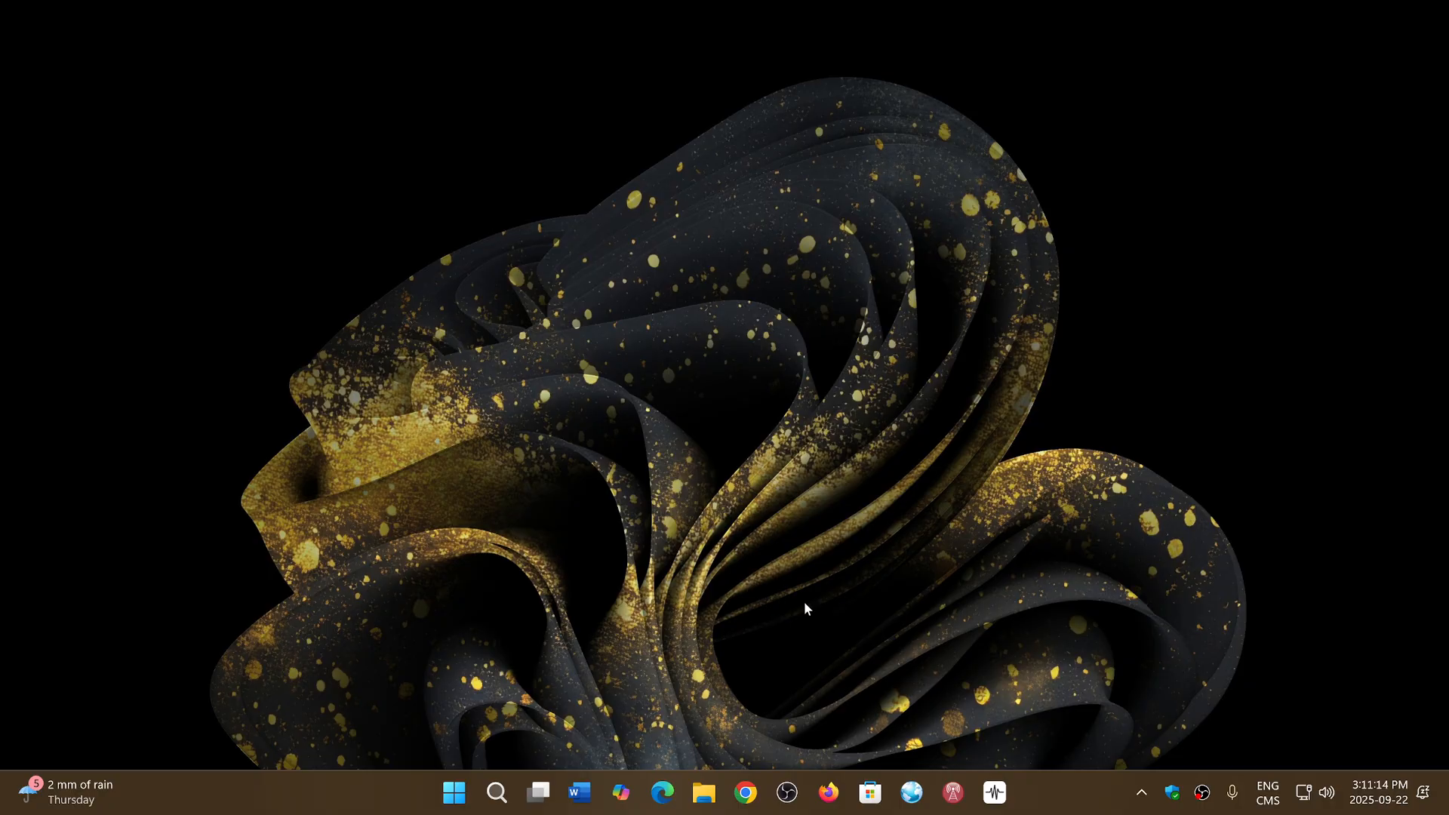
mouse_move(761, 647)
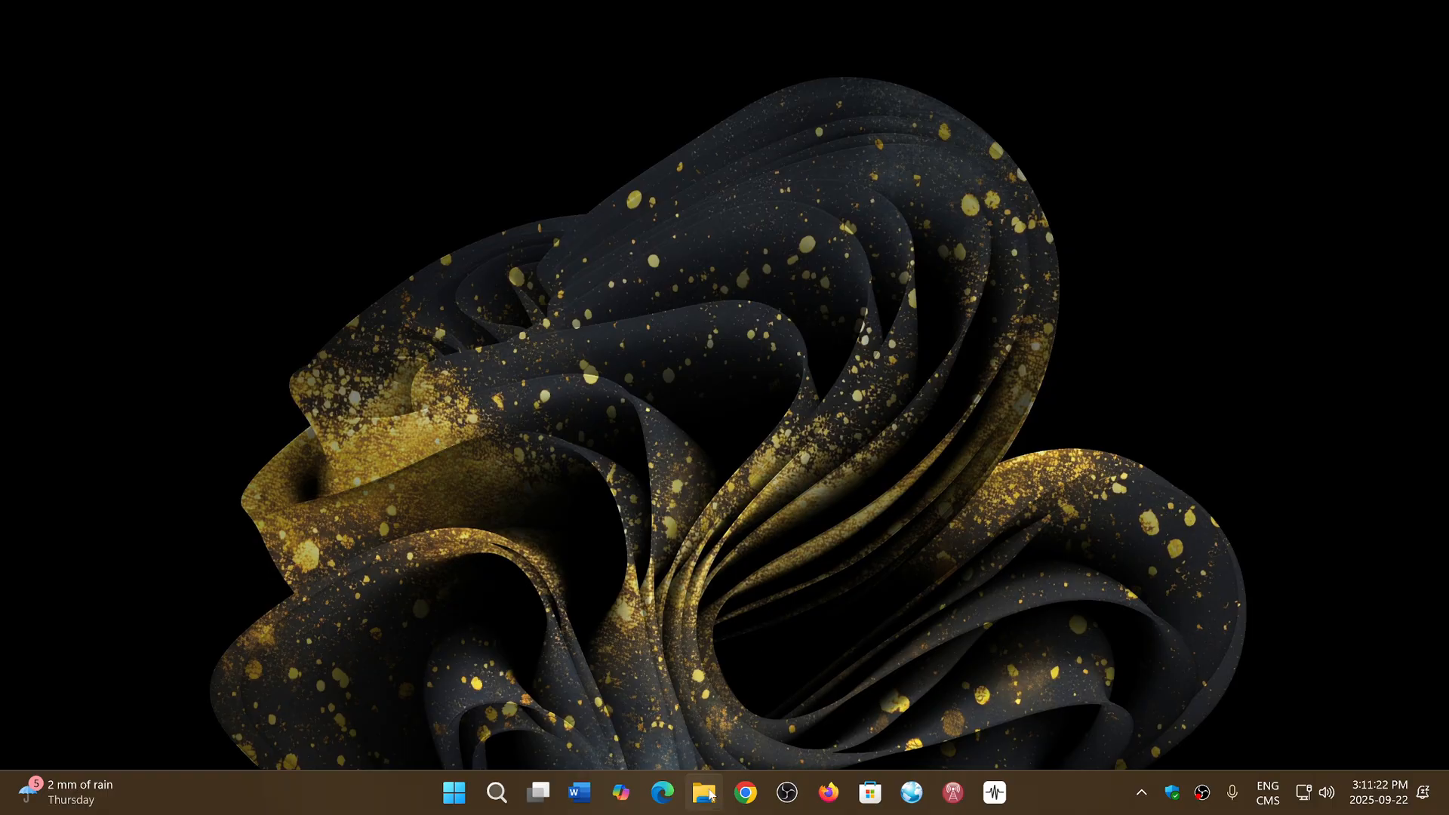
mouse_move(705, 793)
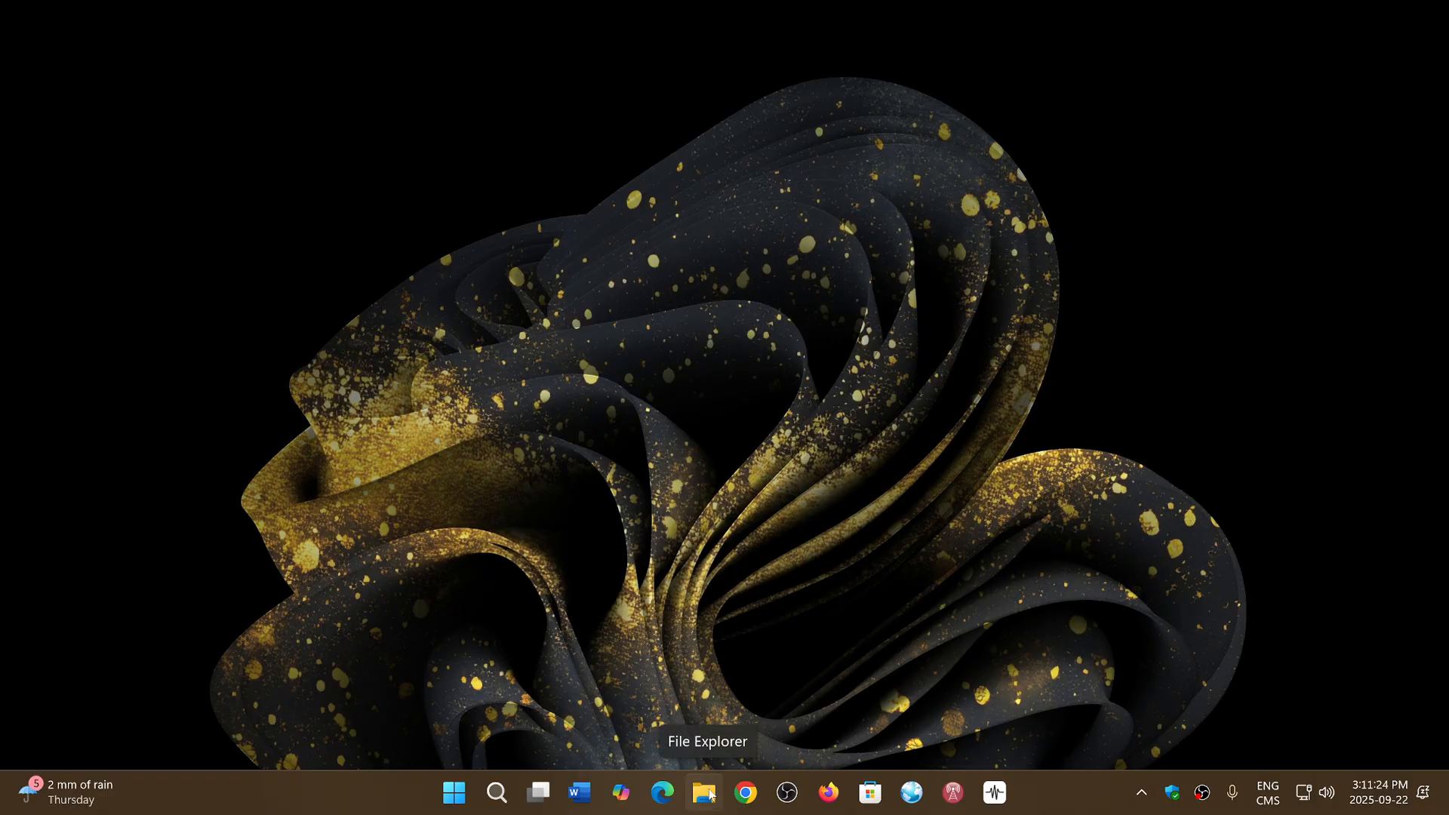
Launch File Explorer from the taskbar icon.
click(705, 793)
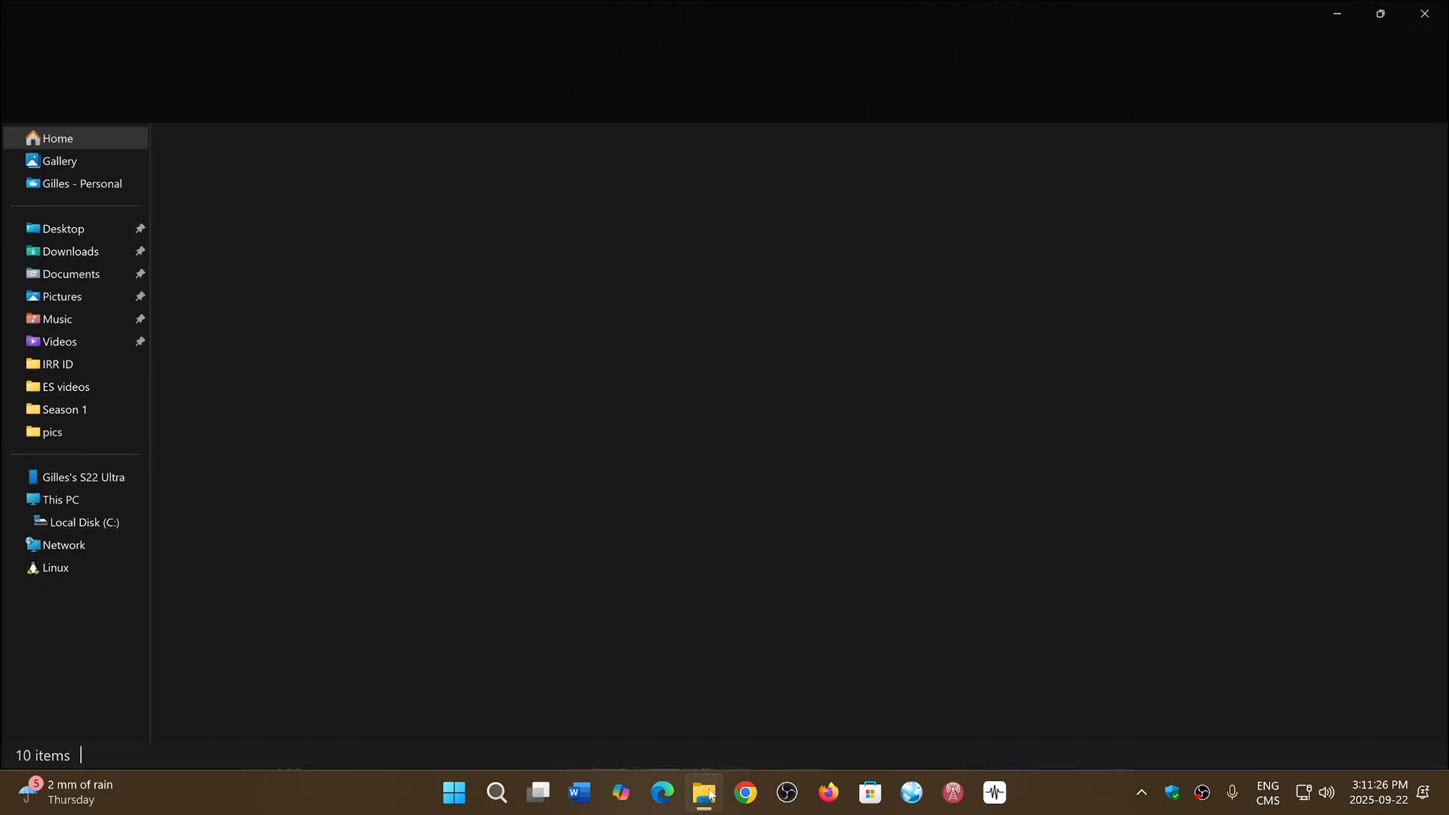
Go to Downloads and run the windows11.0-kb5054156 .msu package.
click(704, 792)
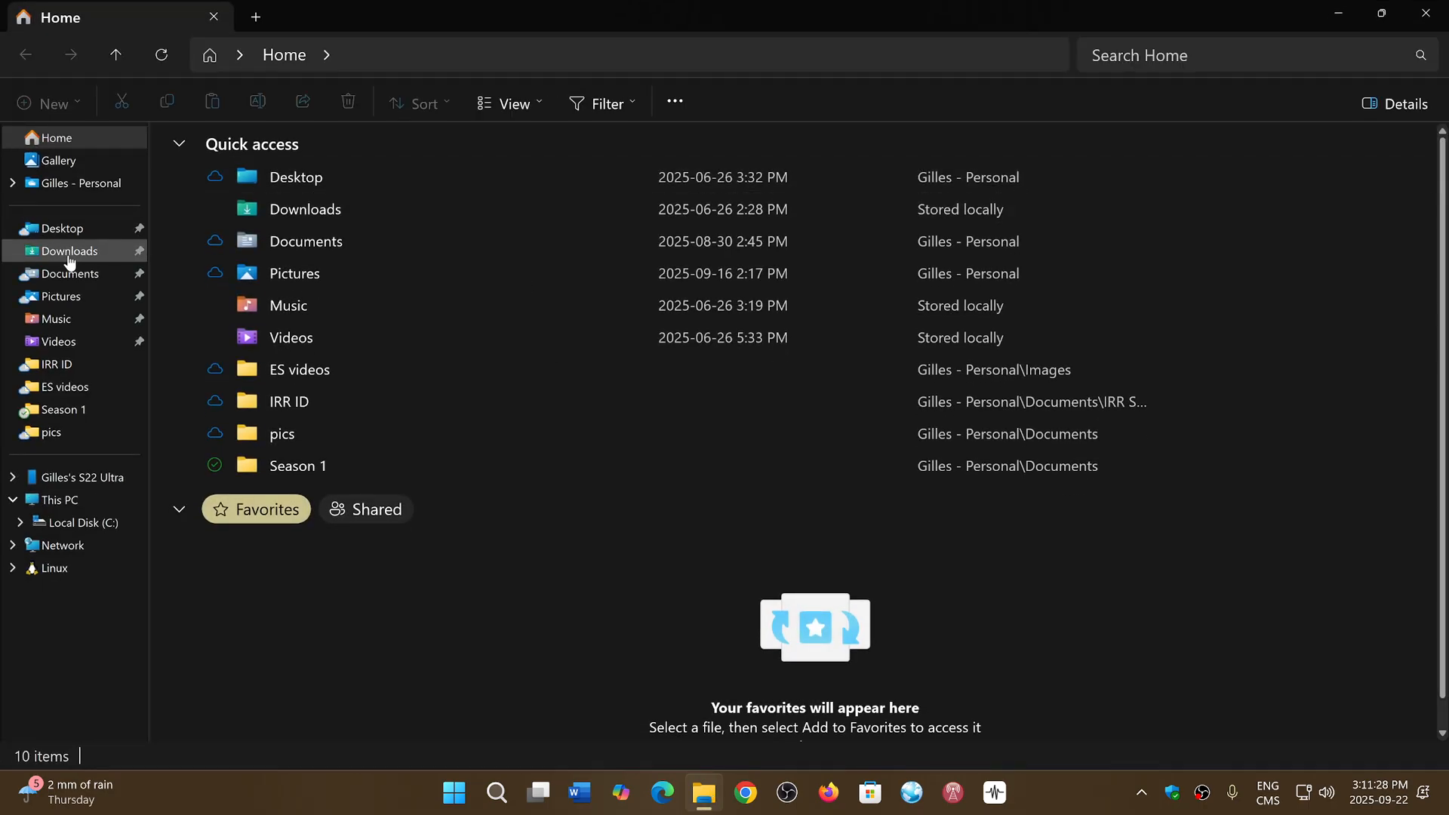
click(69, 251)
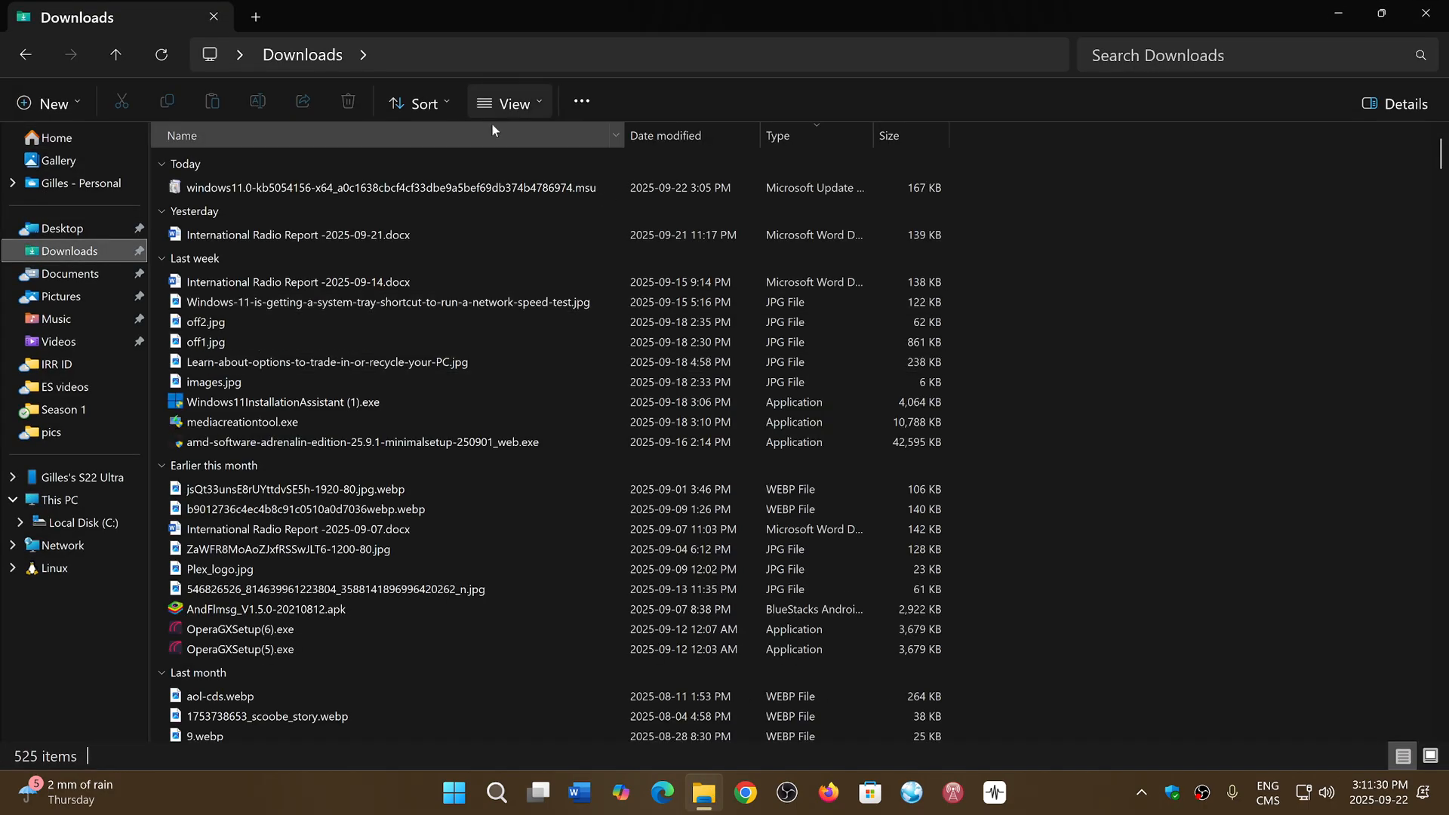
mouse_move(402, 188)
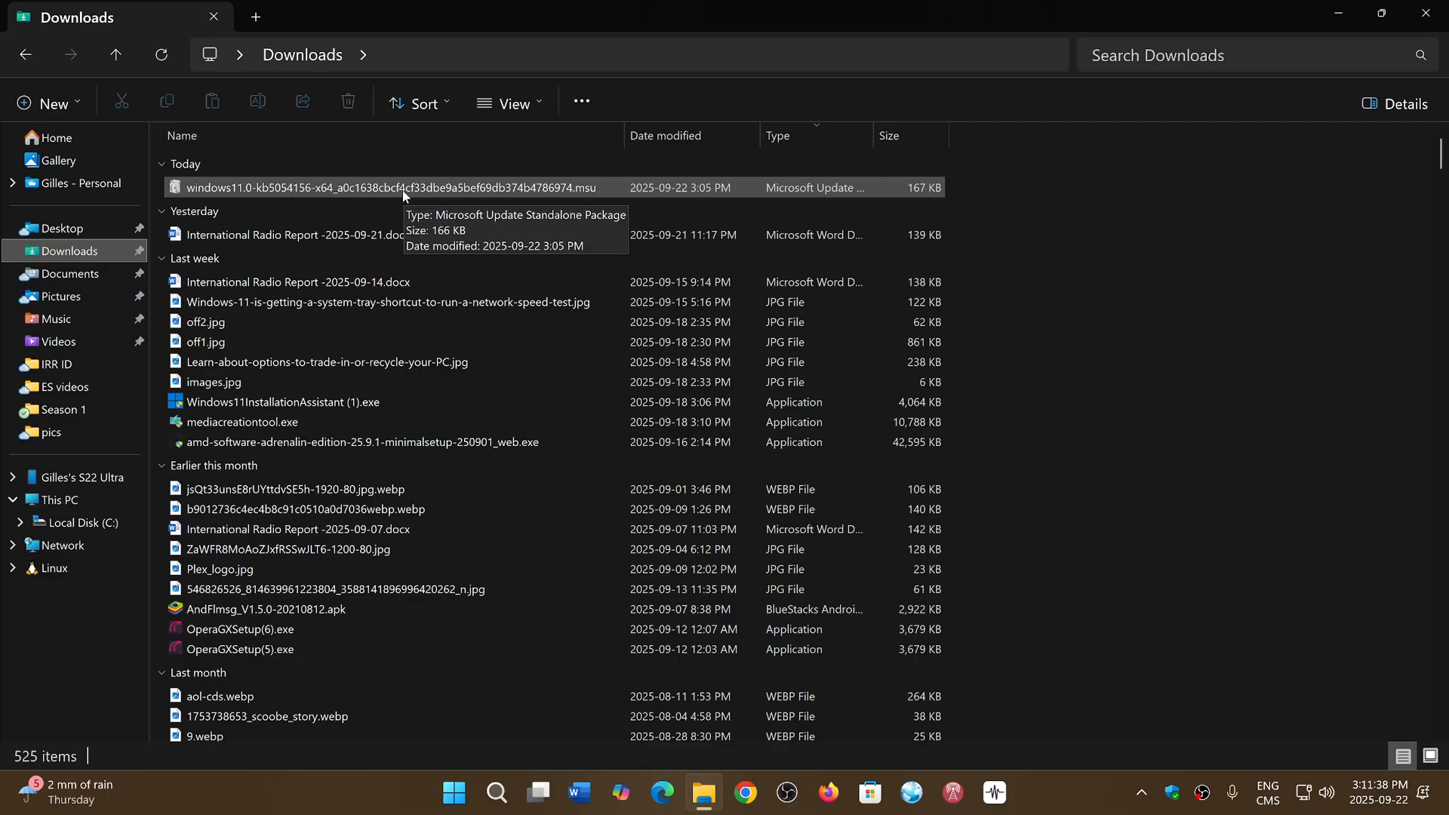
double_click(380, 188)
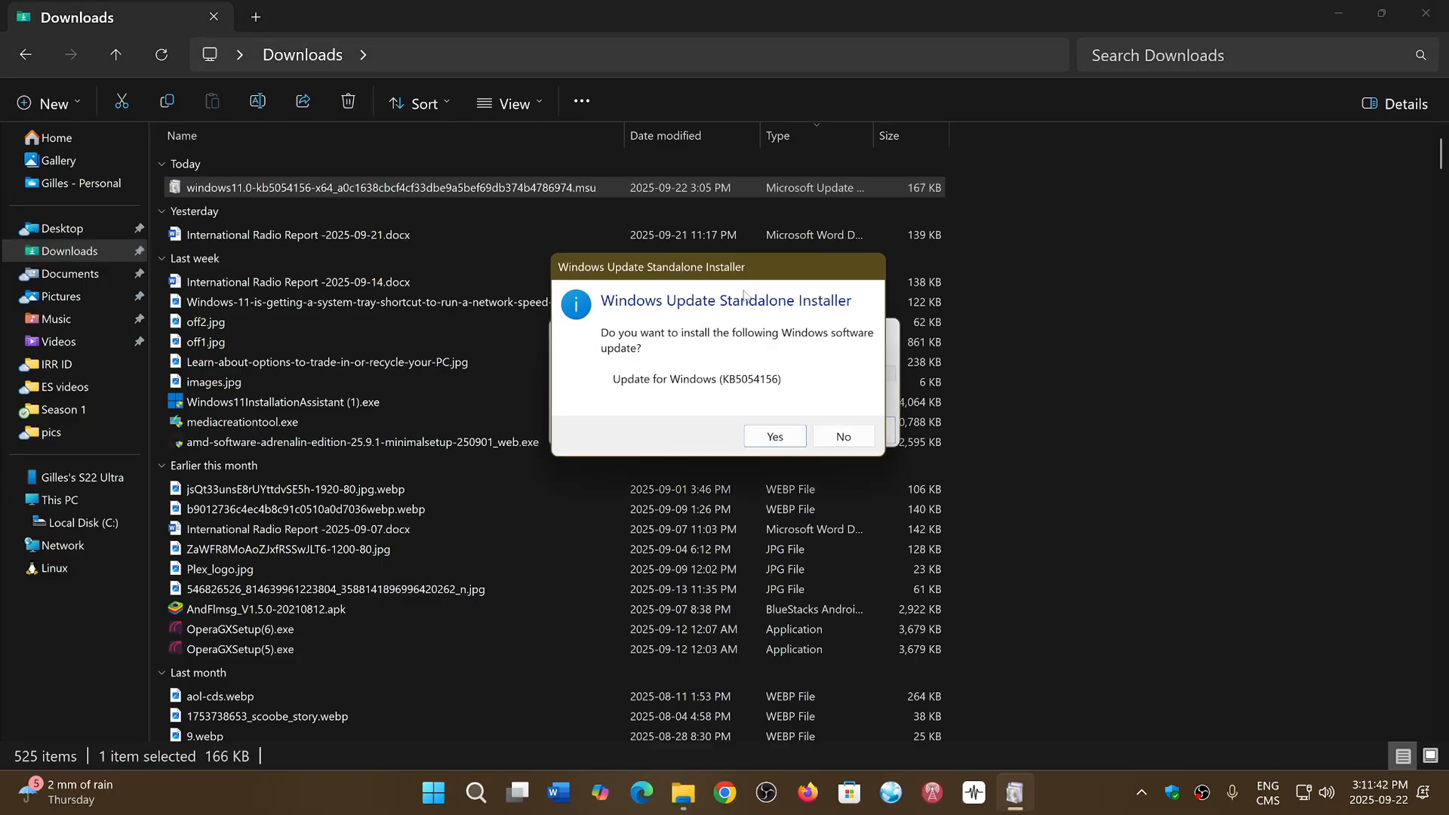
mouse_move(878, 324)
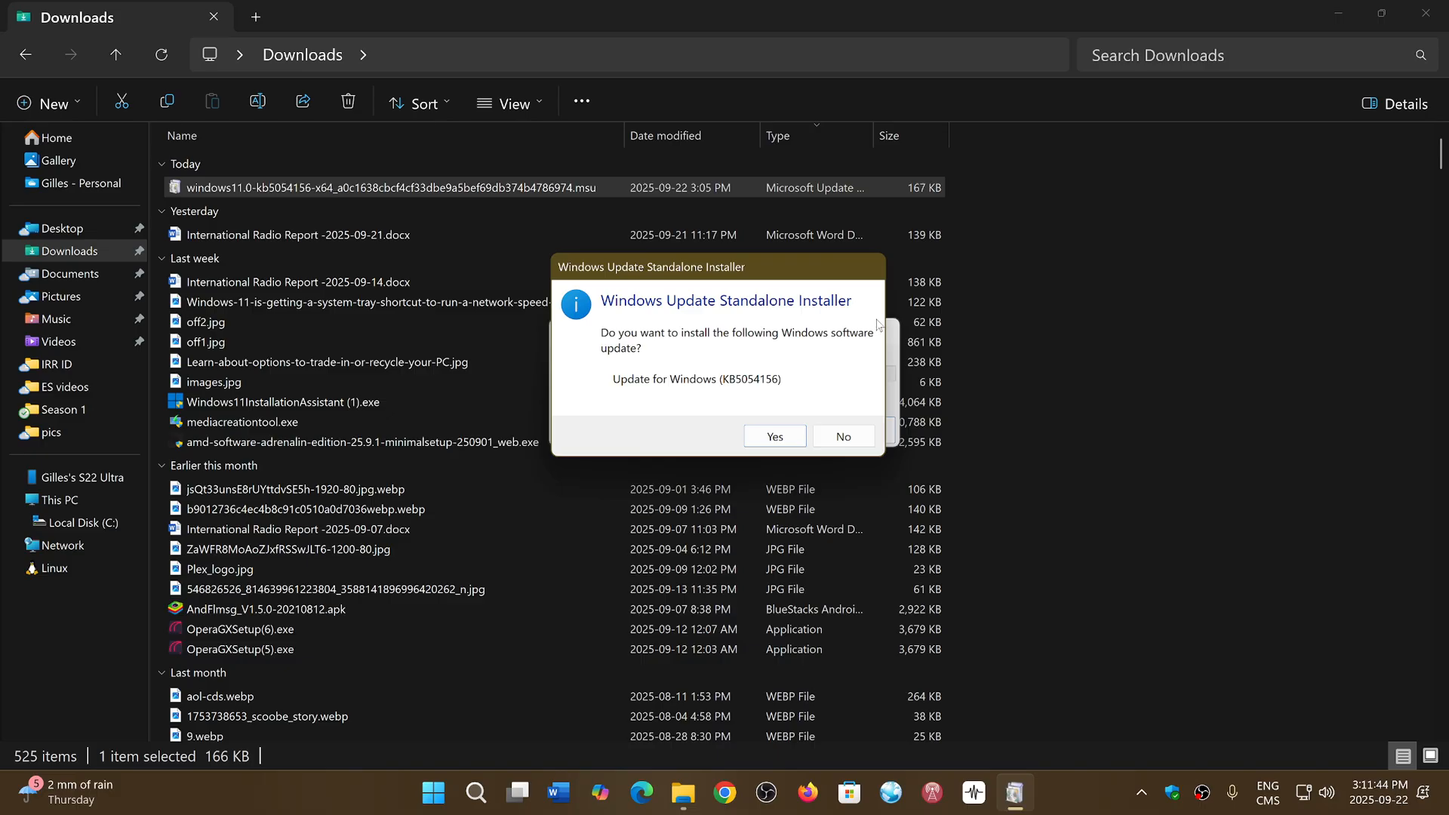
mouse_move(723, 349)
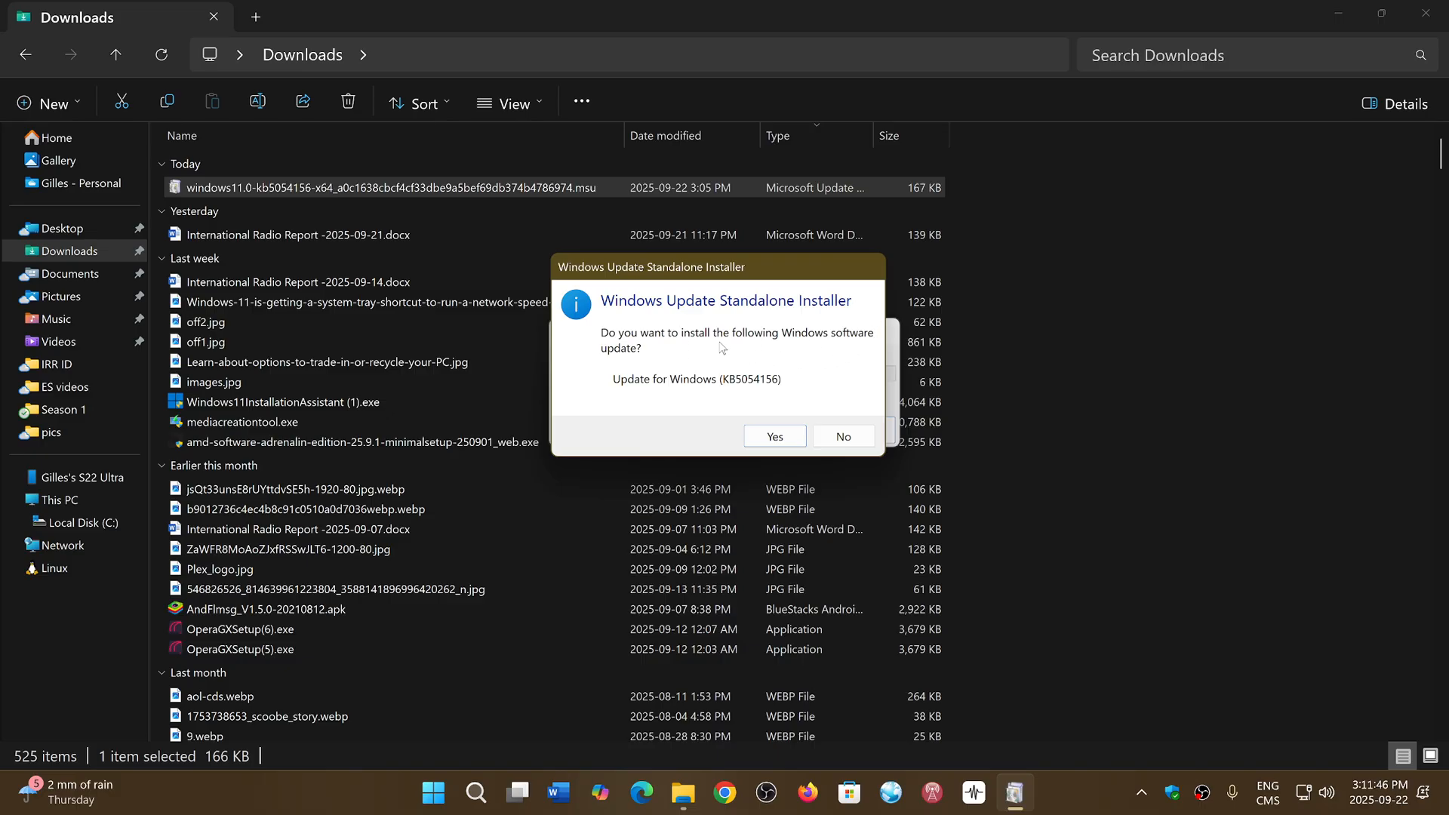
mouse_move(803, 394)
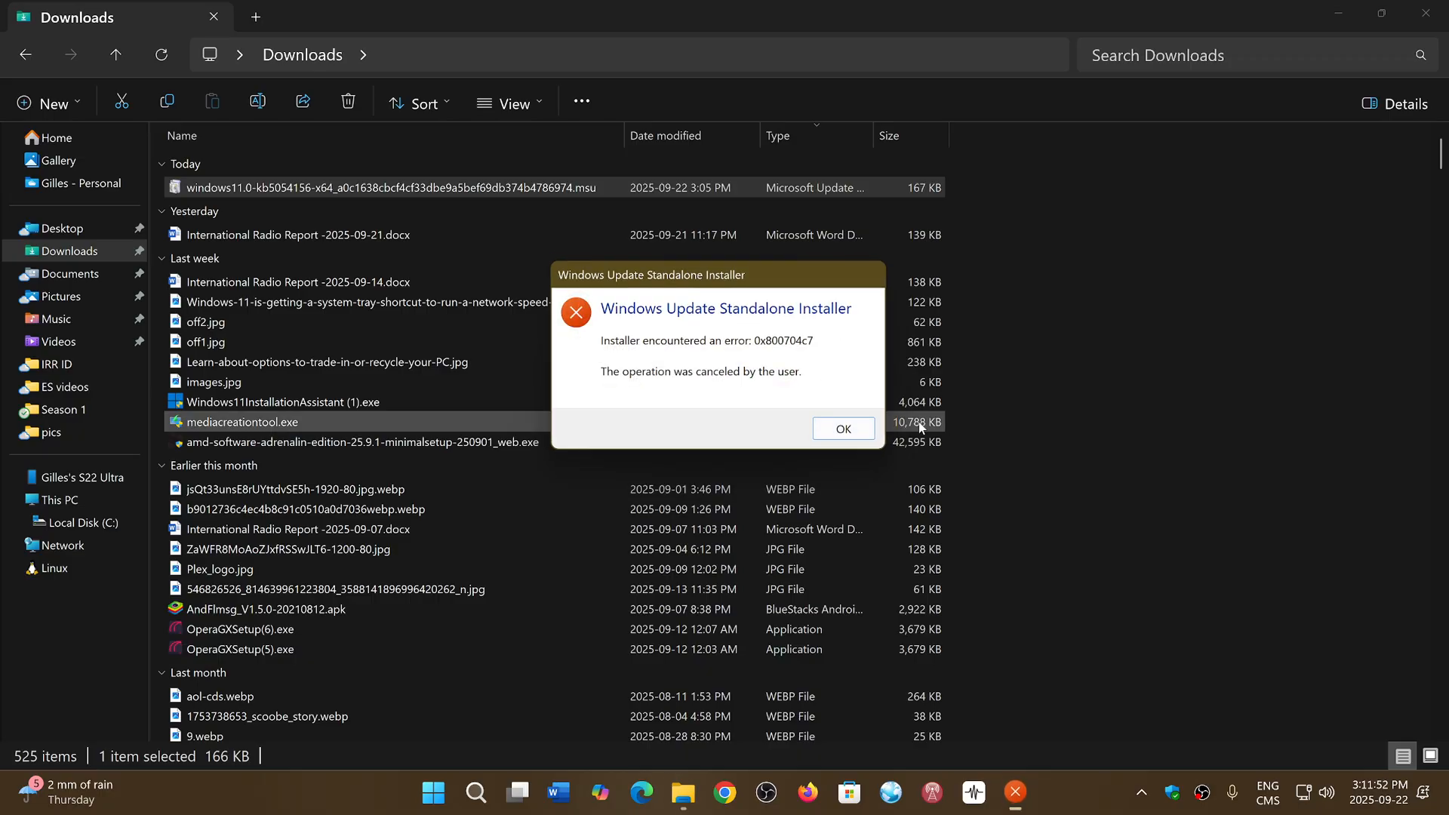
Acknowledge the 0x800704c7 operation-canceled error for KB5054156.
click(842, 428)
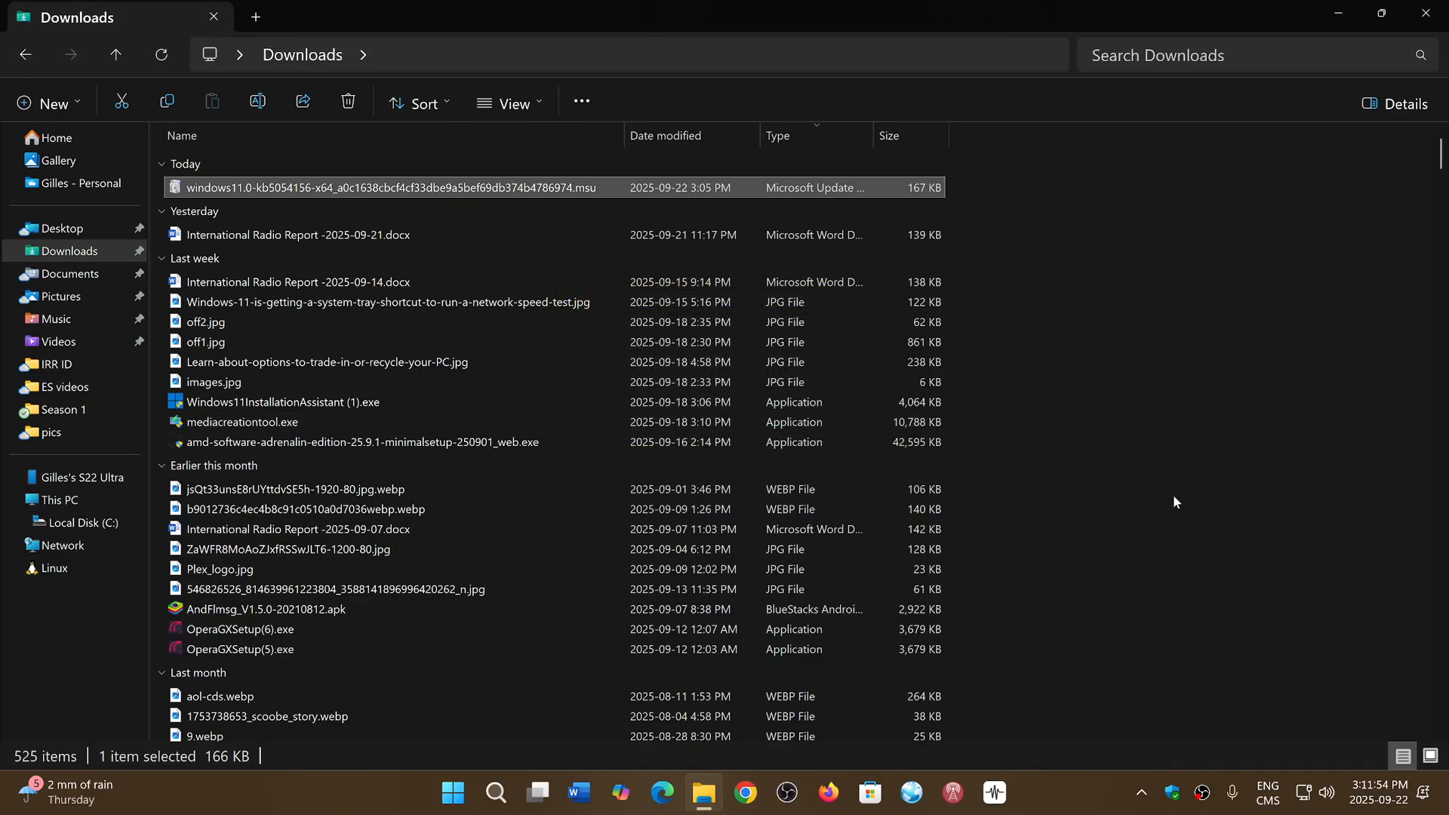
mouse_move(1107, 302)
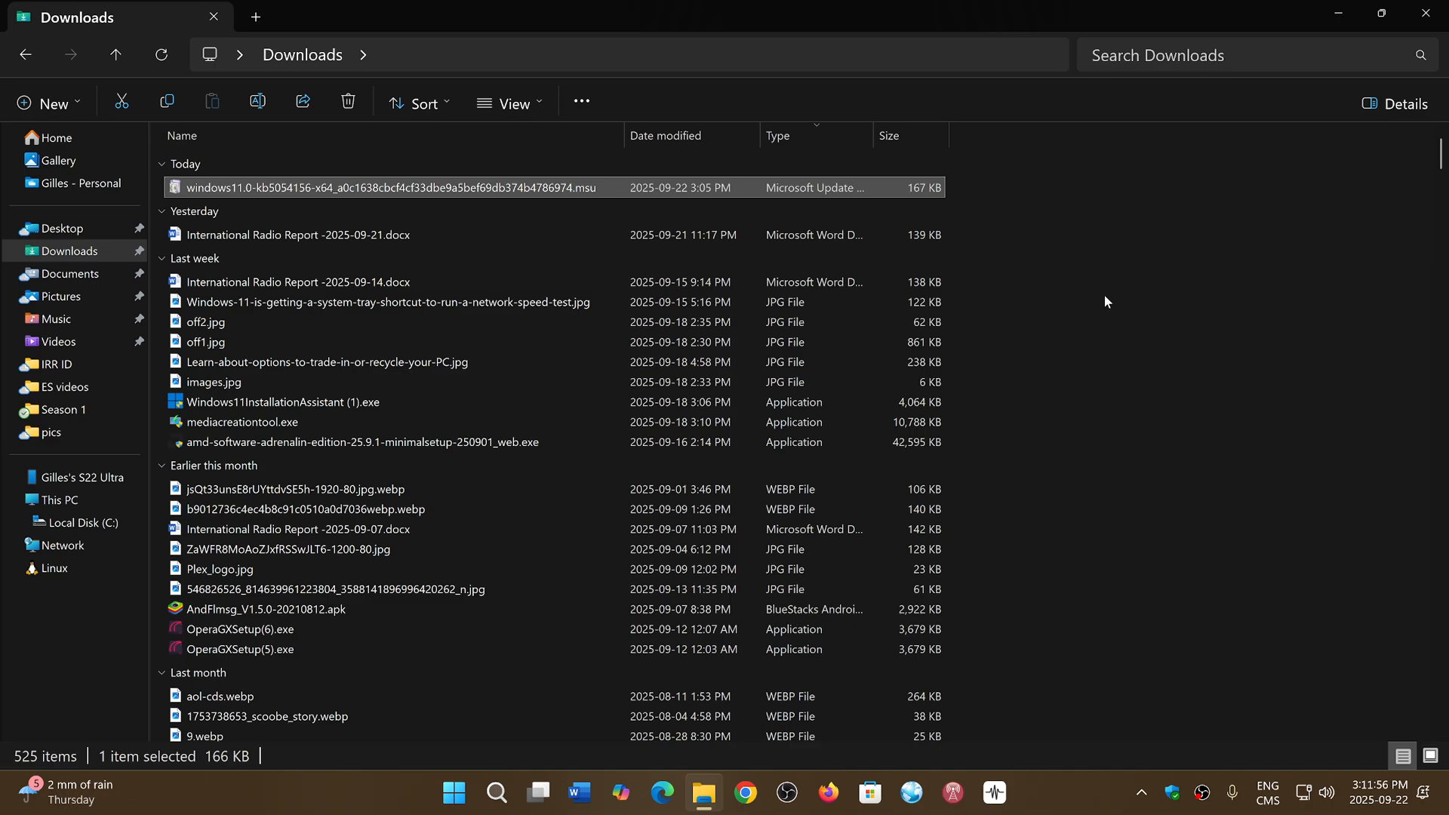
mouse_move(1431, 12)
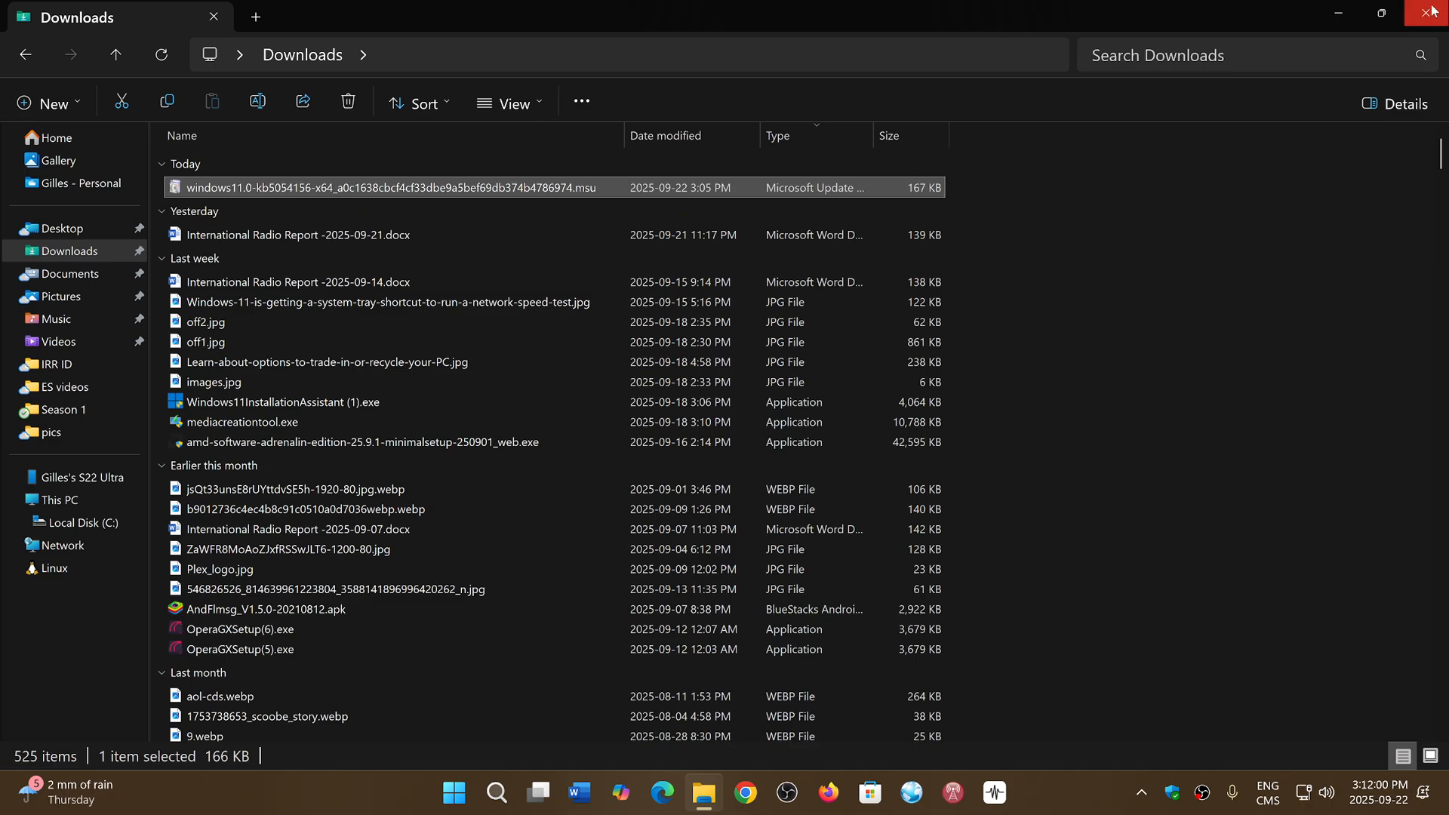
Close the Downloads File Explorer window to reveal the desktop.
click(1431, 13)
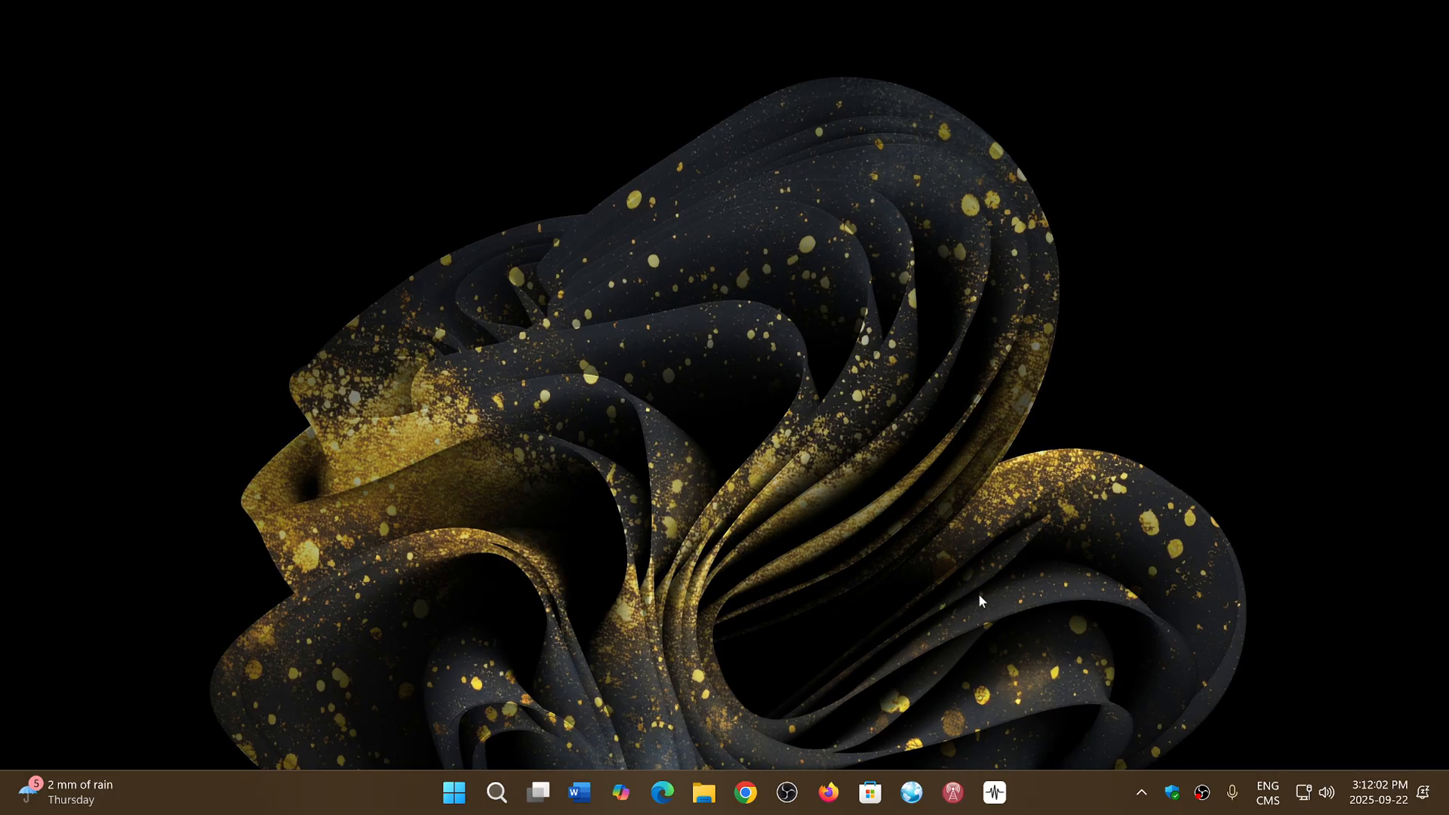
mouse_move(1103, 532)
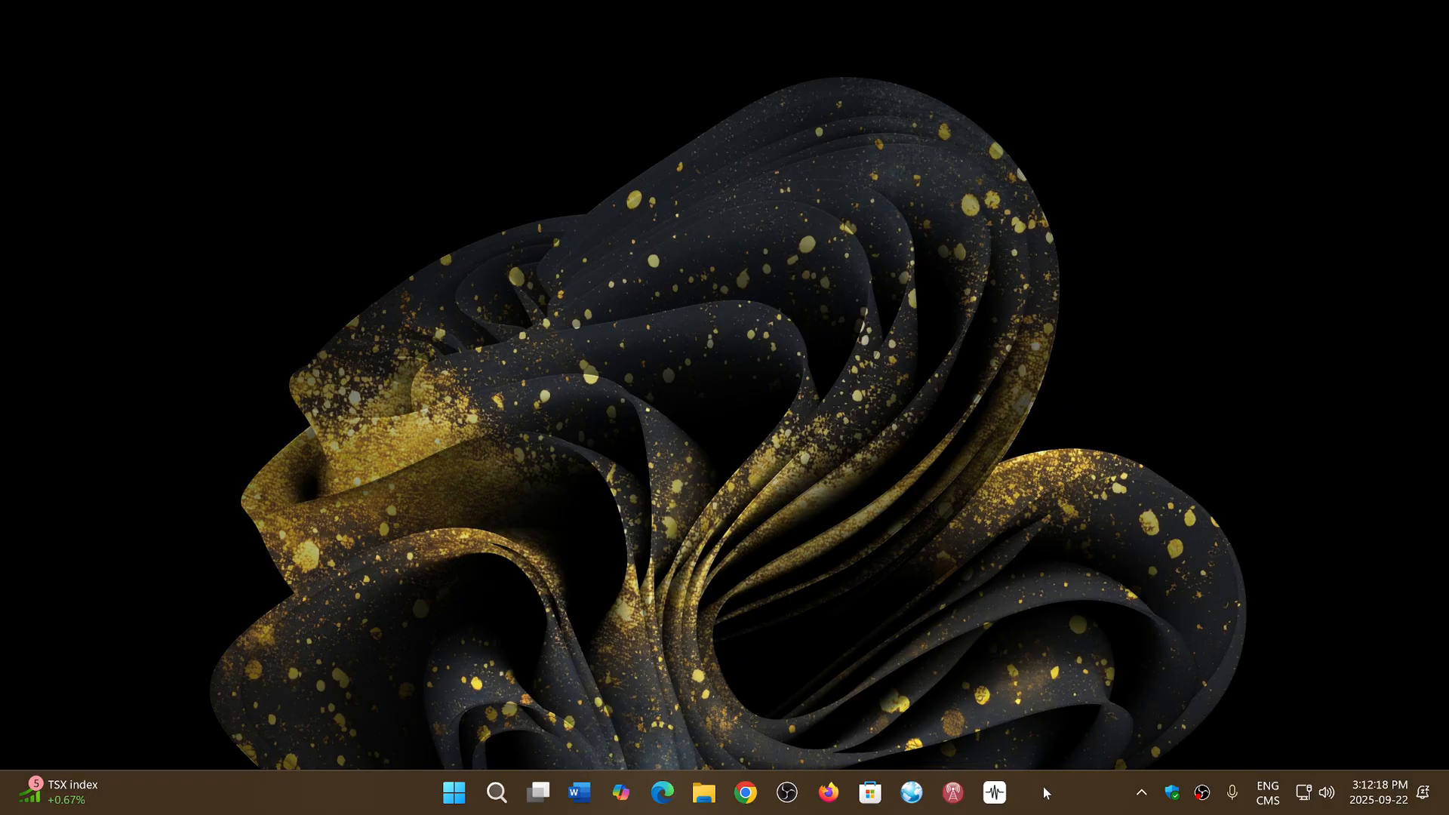
mouse_move(1057, 803)
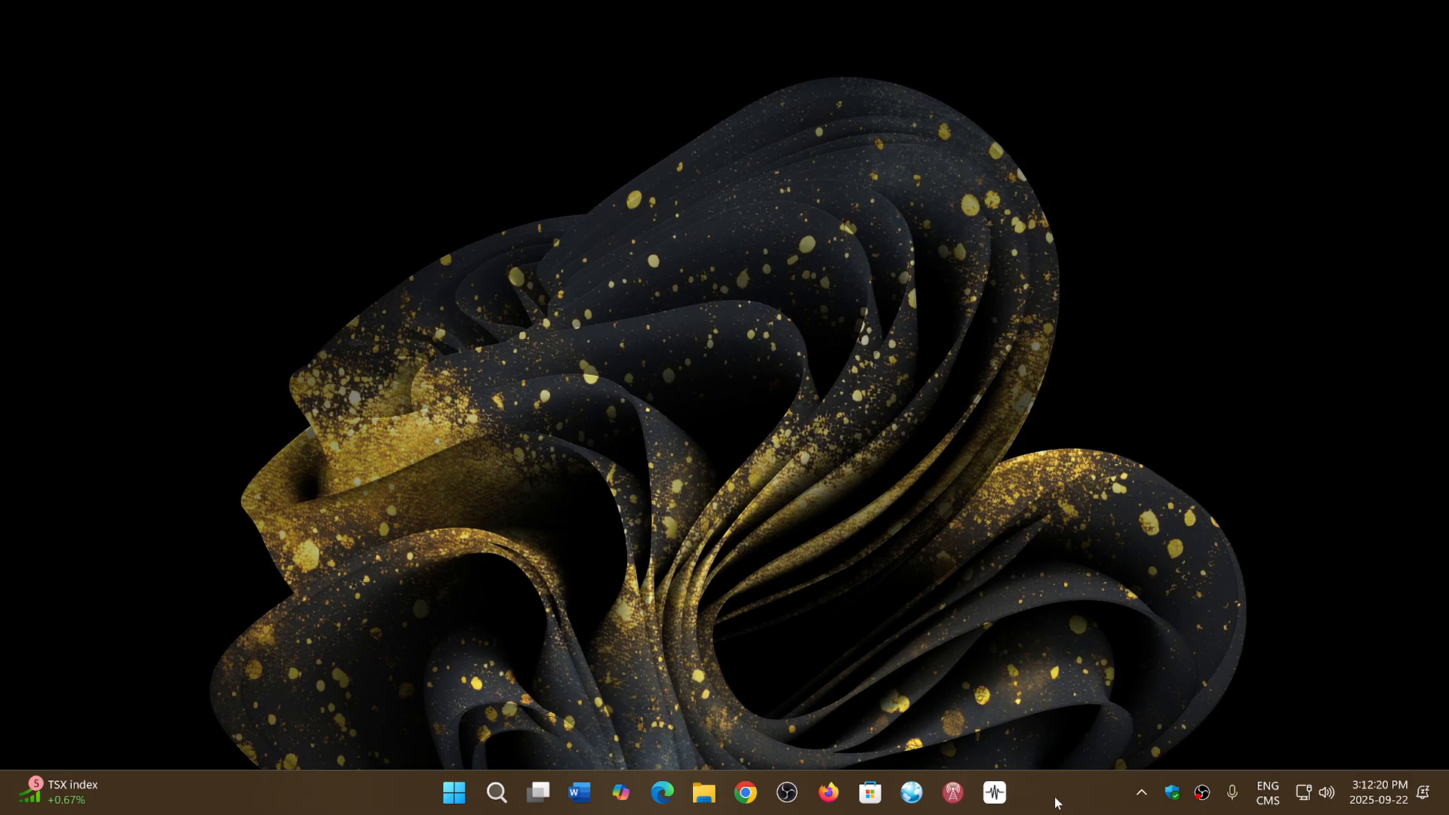